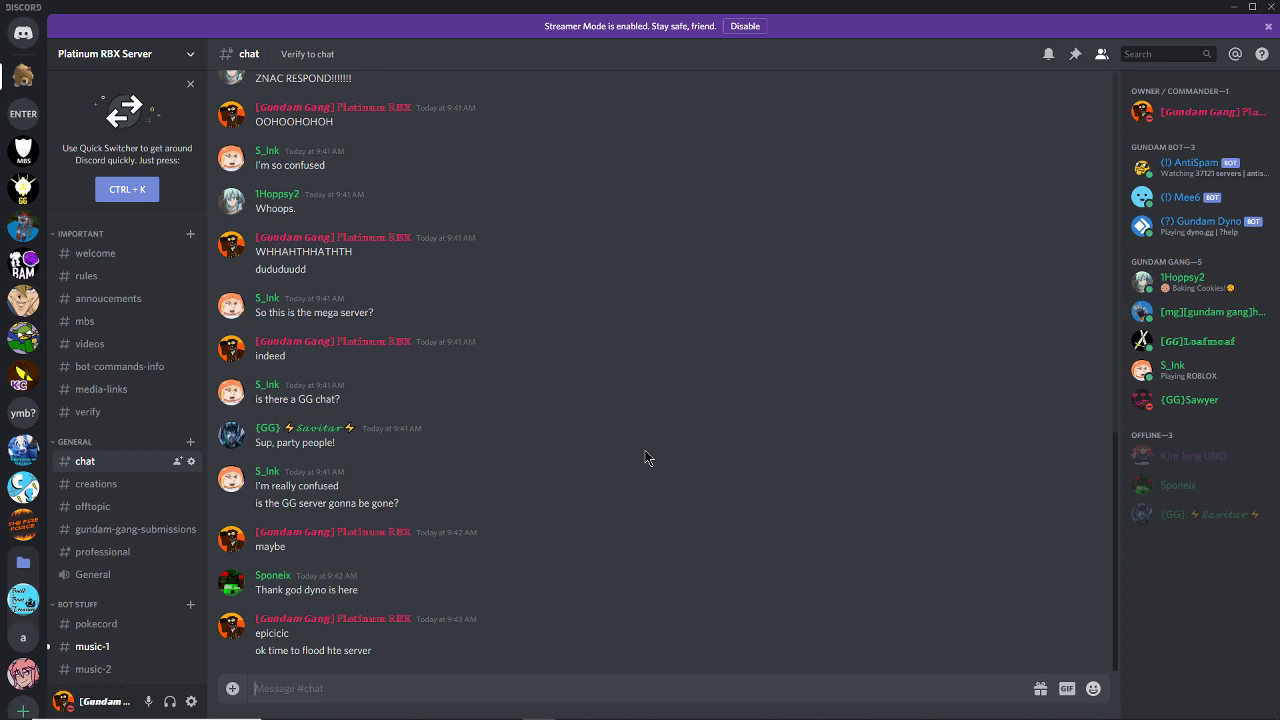
mouse_move(450, 362)
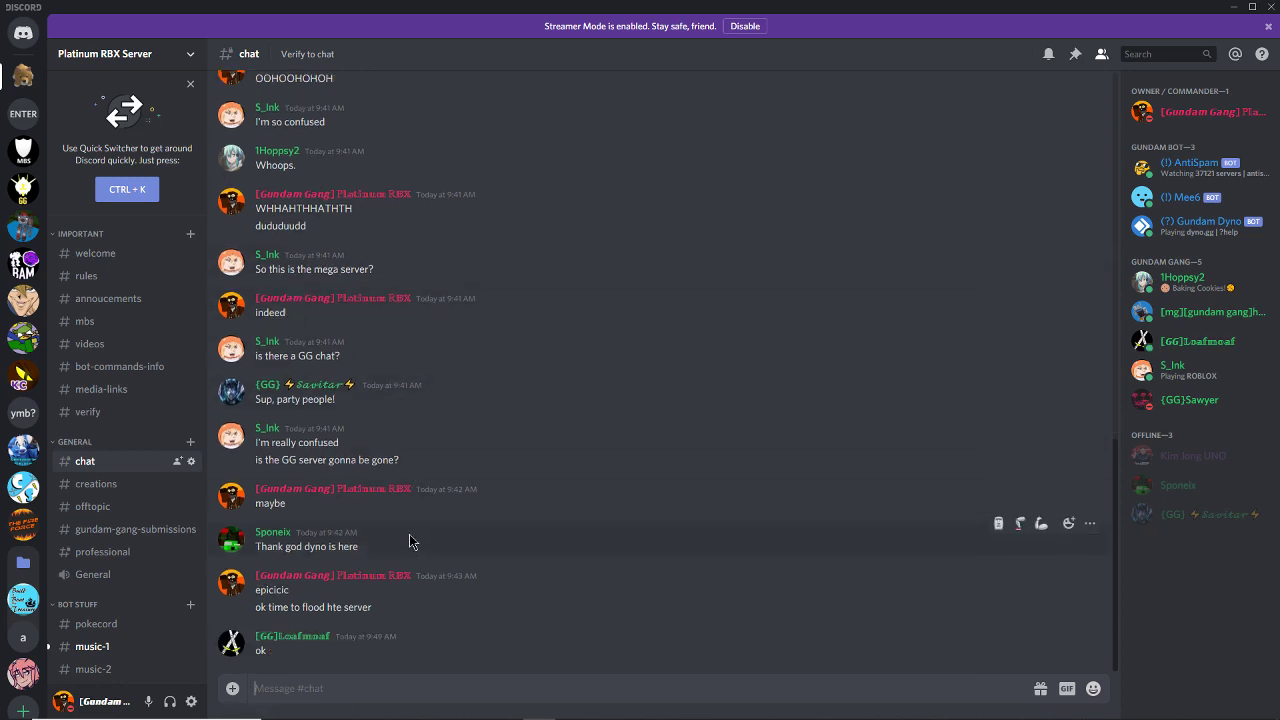
mouse_move(396, 528)
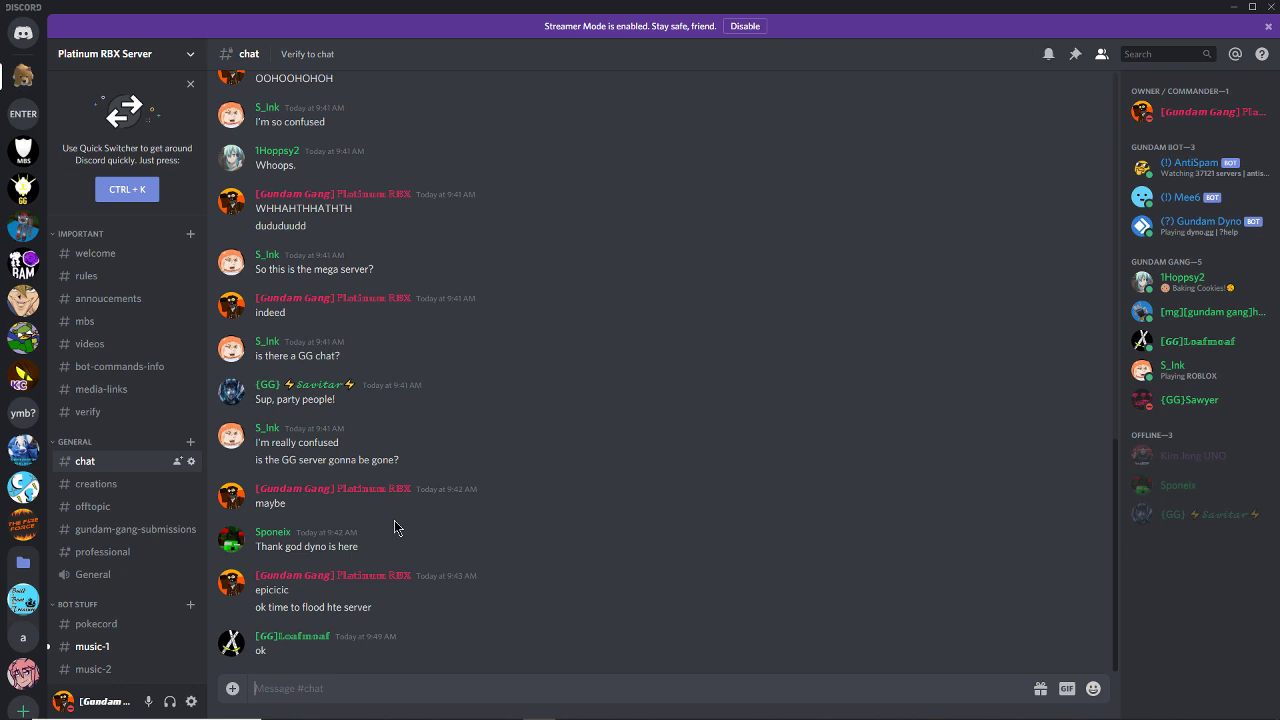
mouse_move(110, 280)
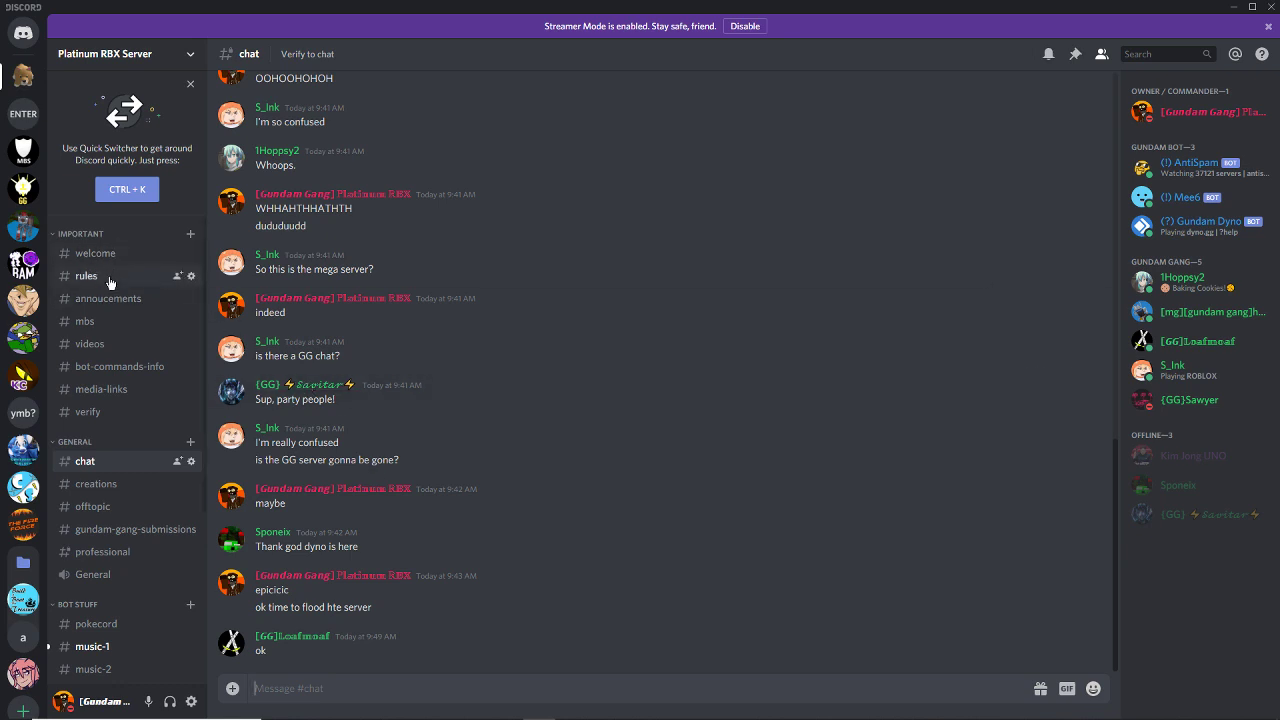
mouse_move(88, 412)
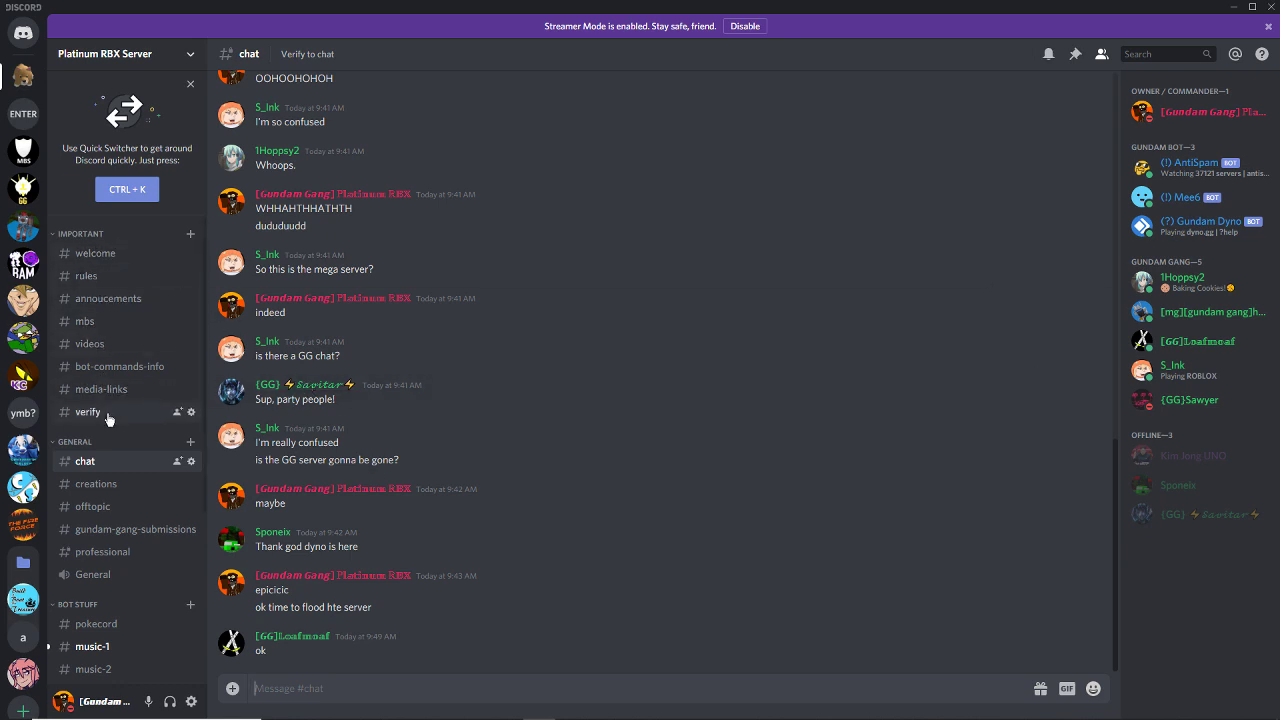
- Browse the verify, creations, offtopic, gundam-gang-submissions and professional channels, returning to chat
click(88, 412)
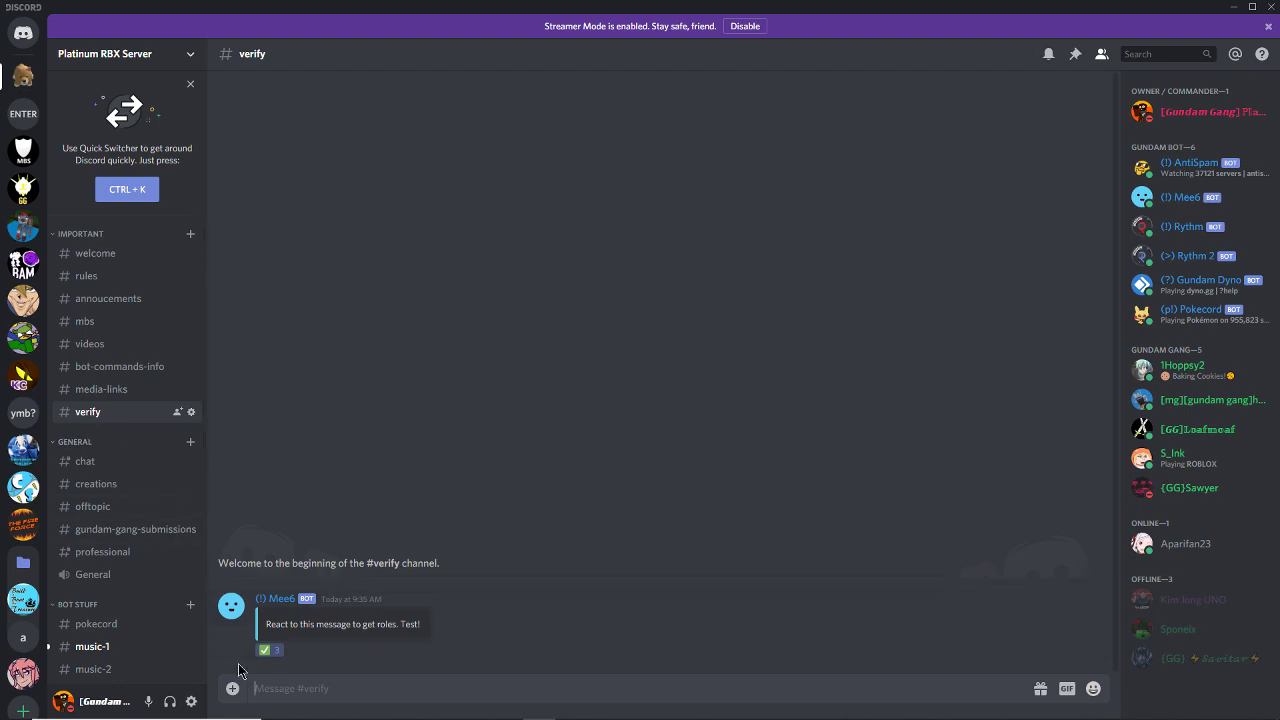
mouse_move(84, 460)
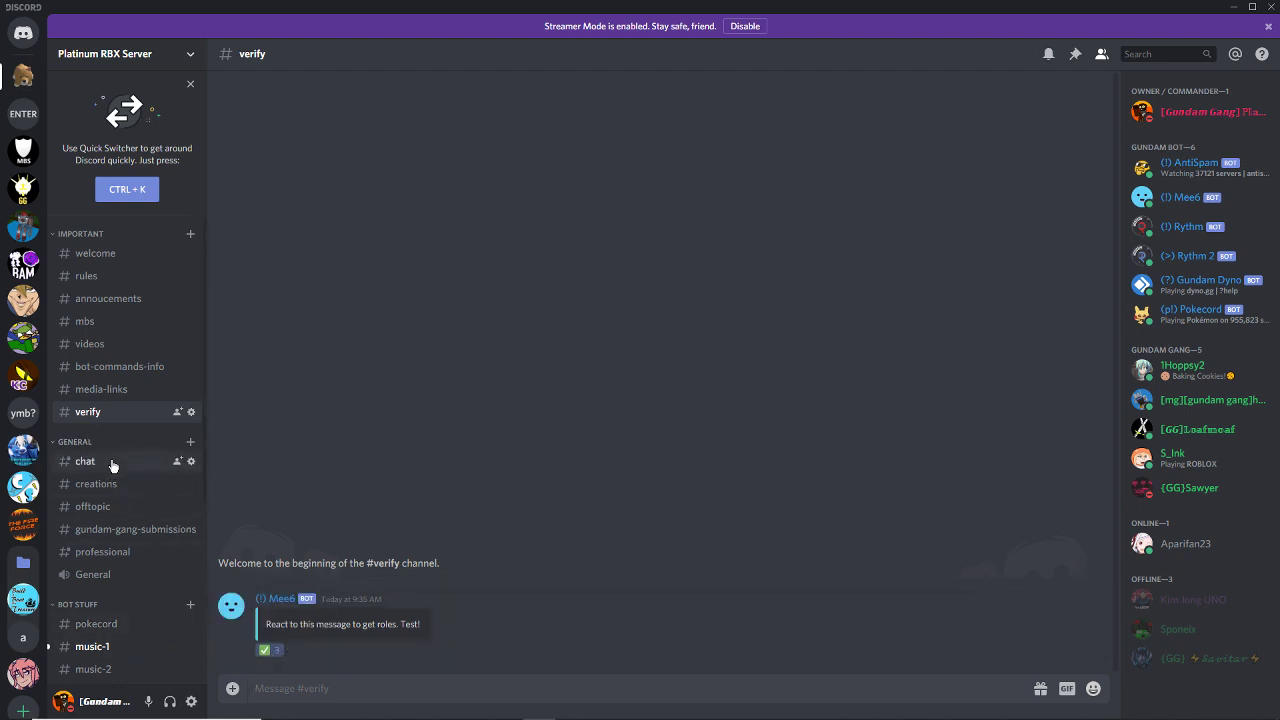
click(84, 460)
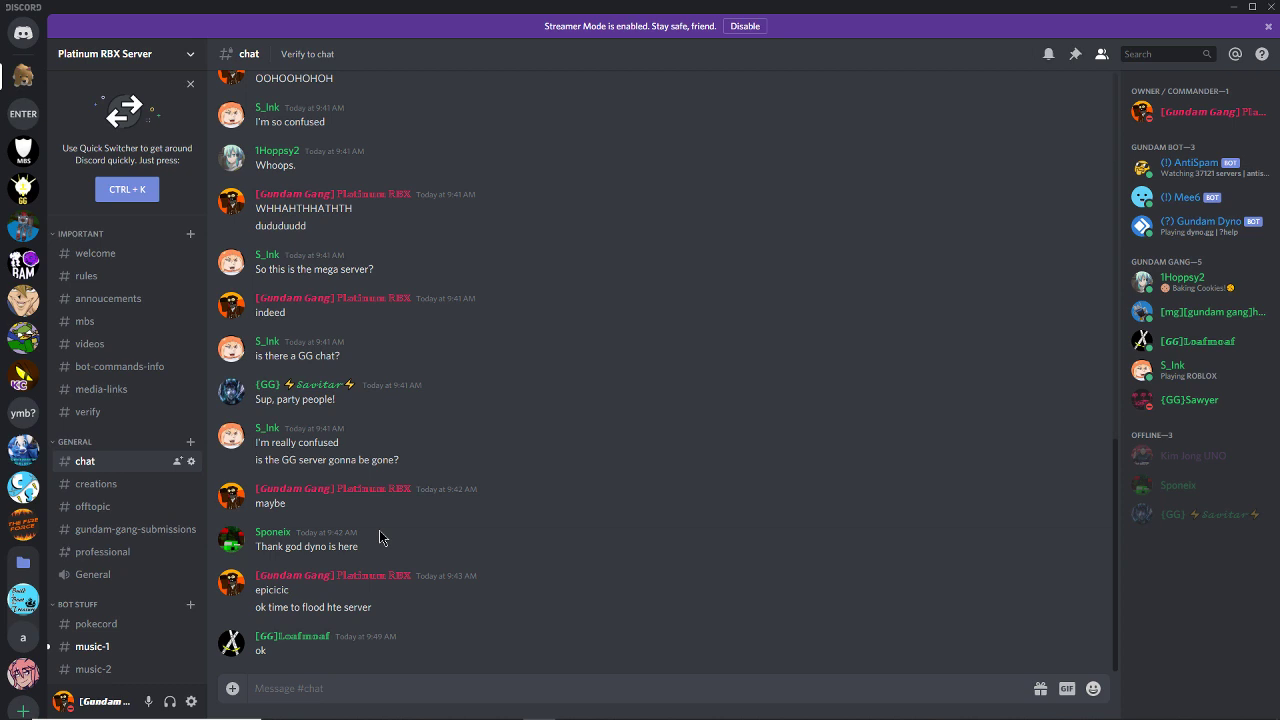
mouse_move(444, 502)
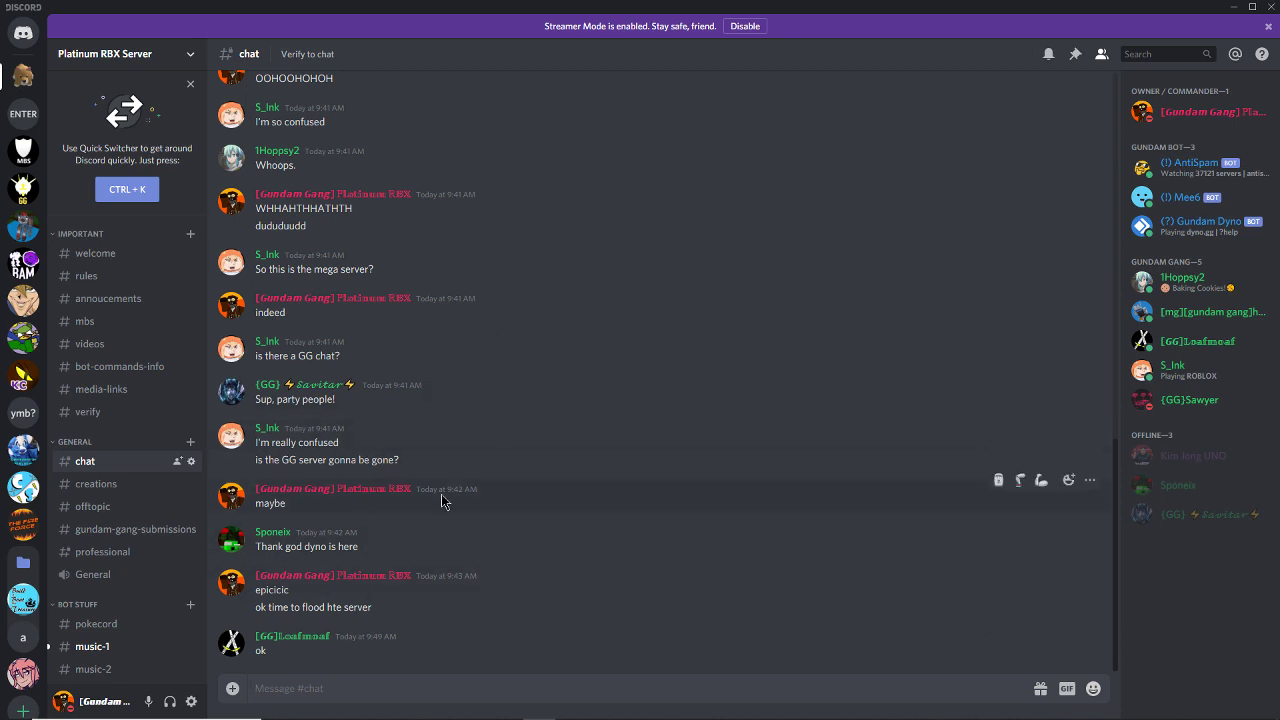
mouse_move(400, 400)
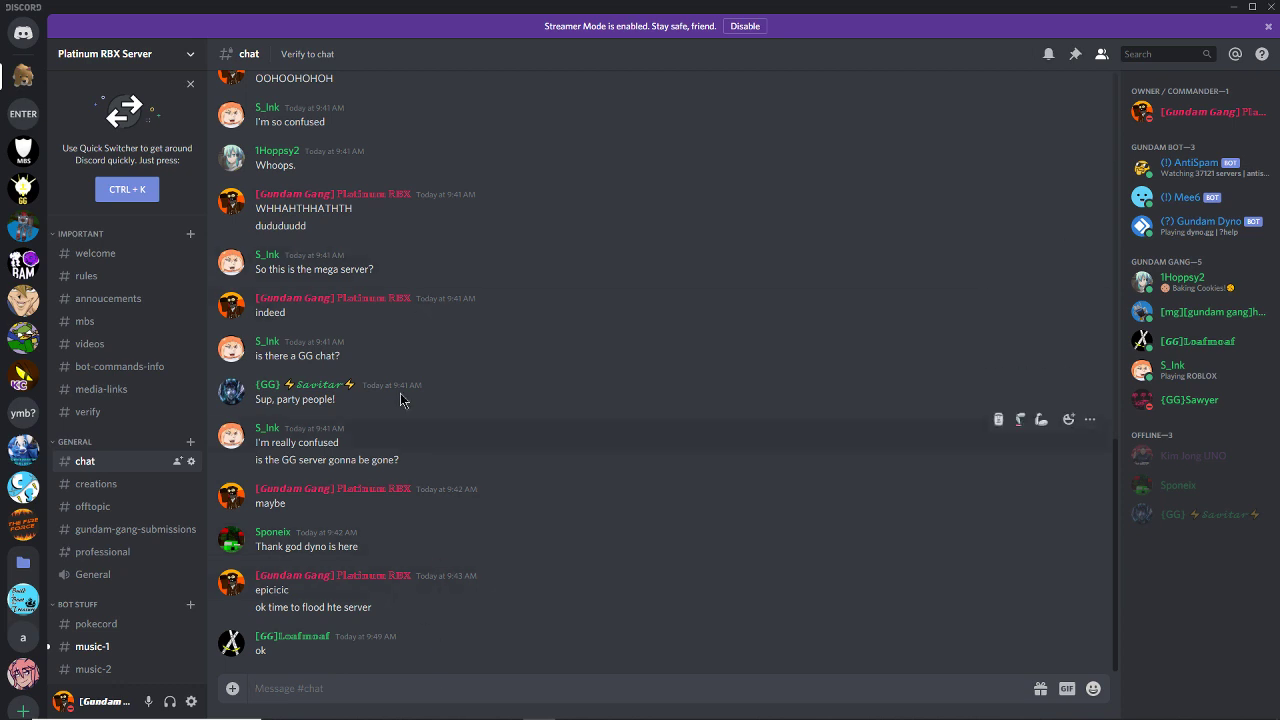
click(96, 482)
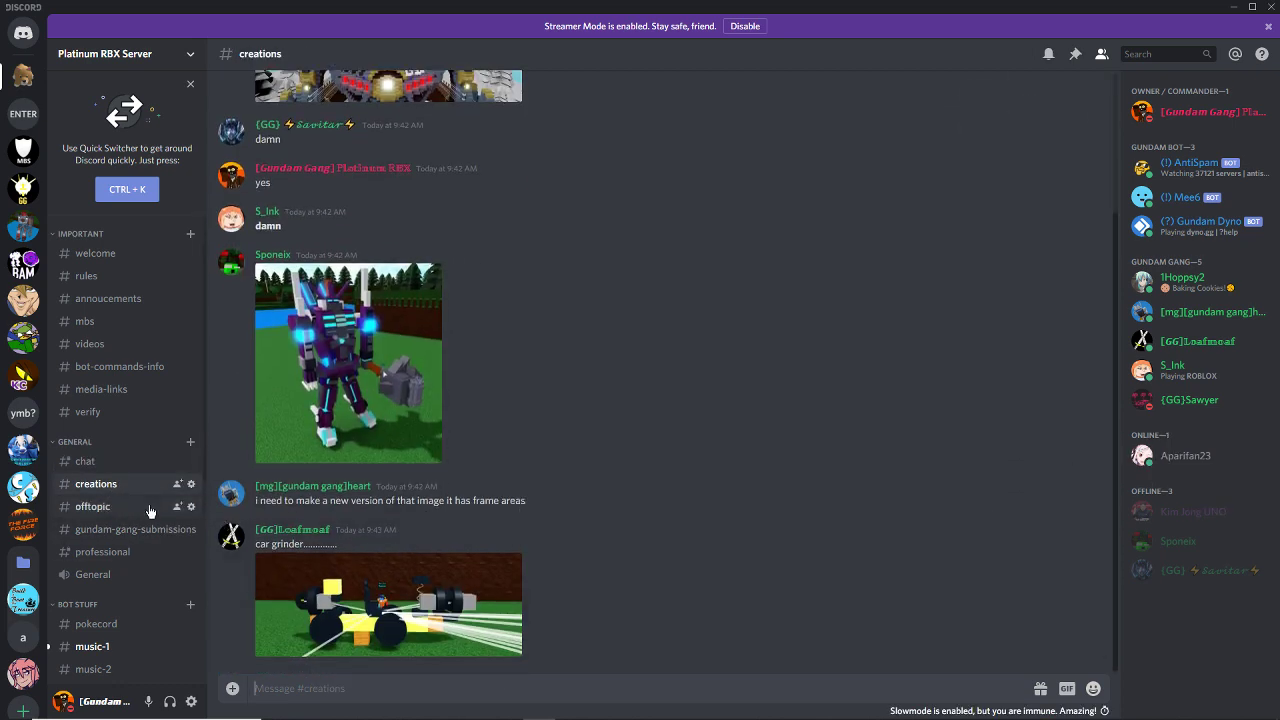
click(92, 506)
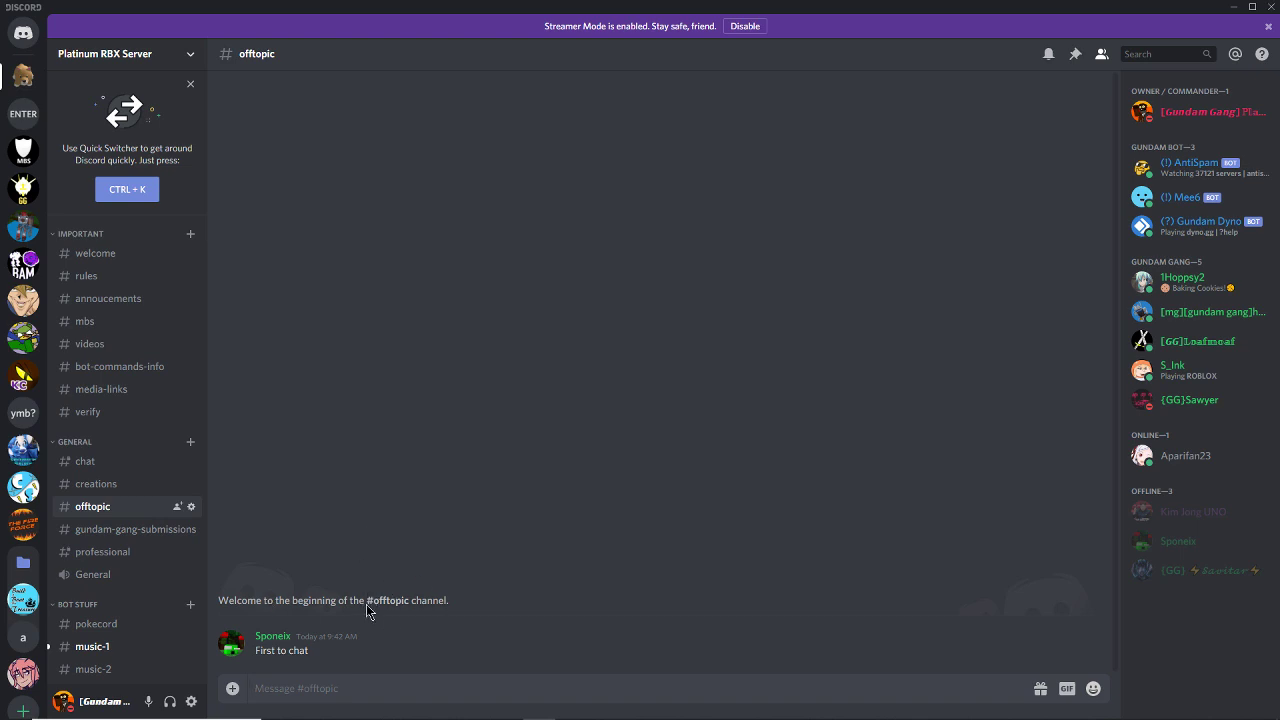
click(116, 528)
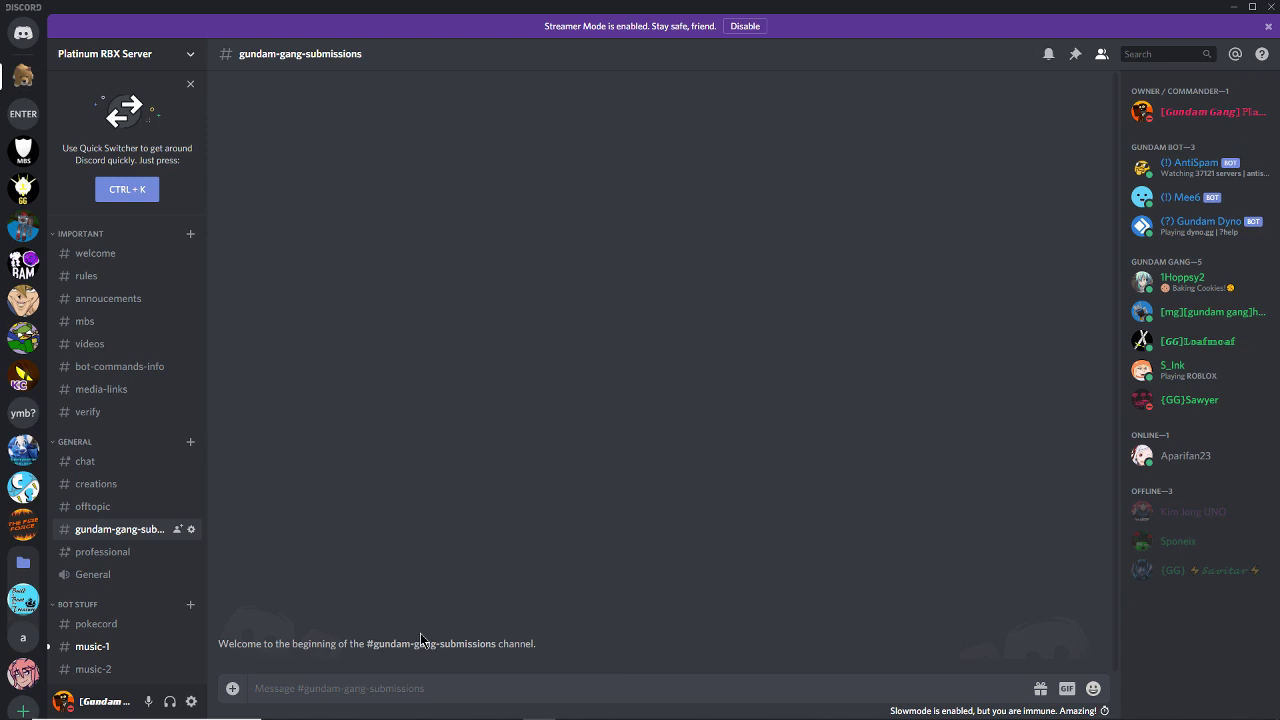
mouse_move(90, 552)
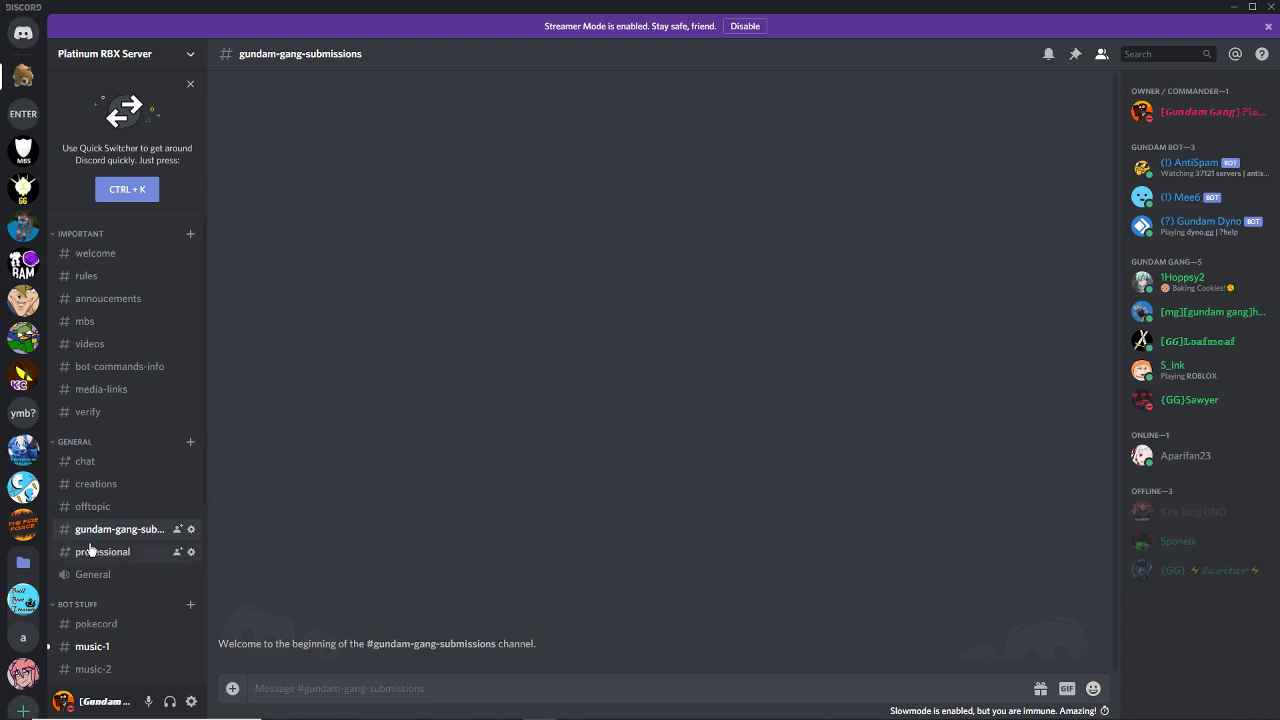
click(102, 552)
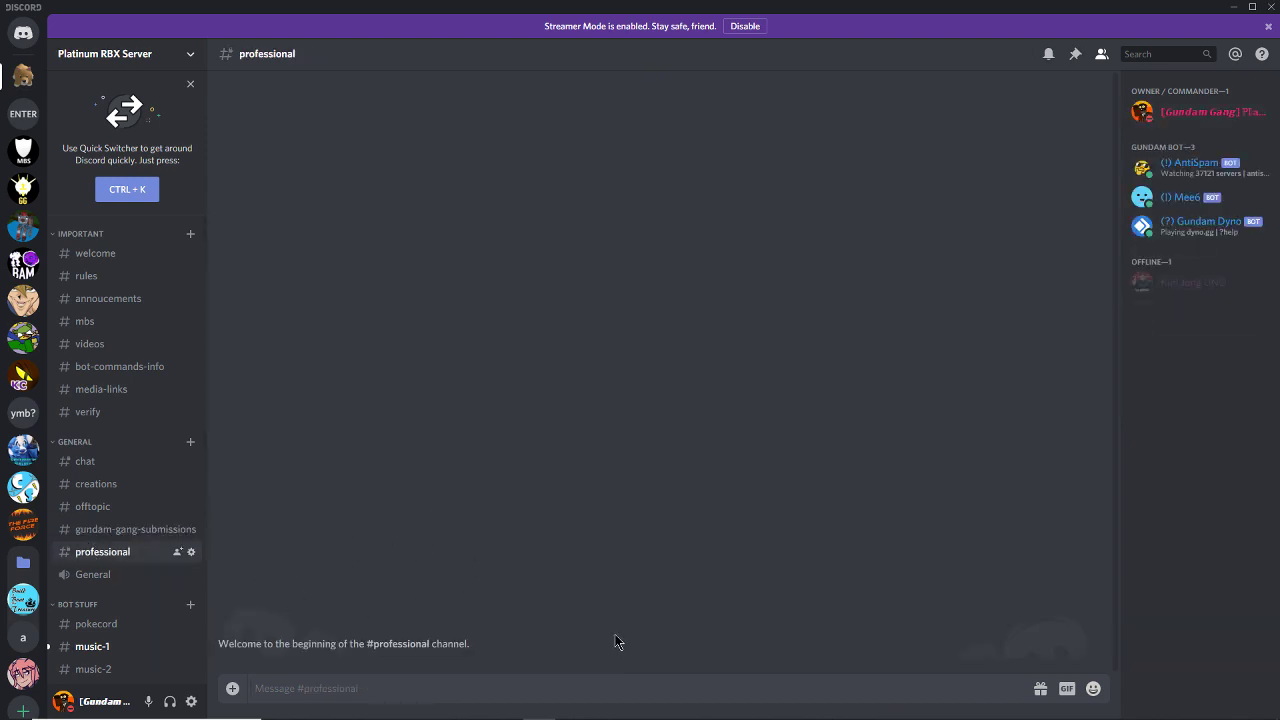
click(84, 460)
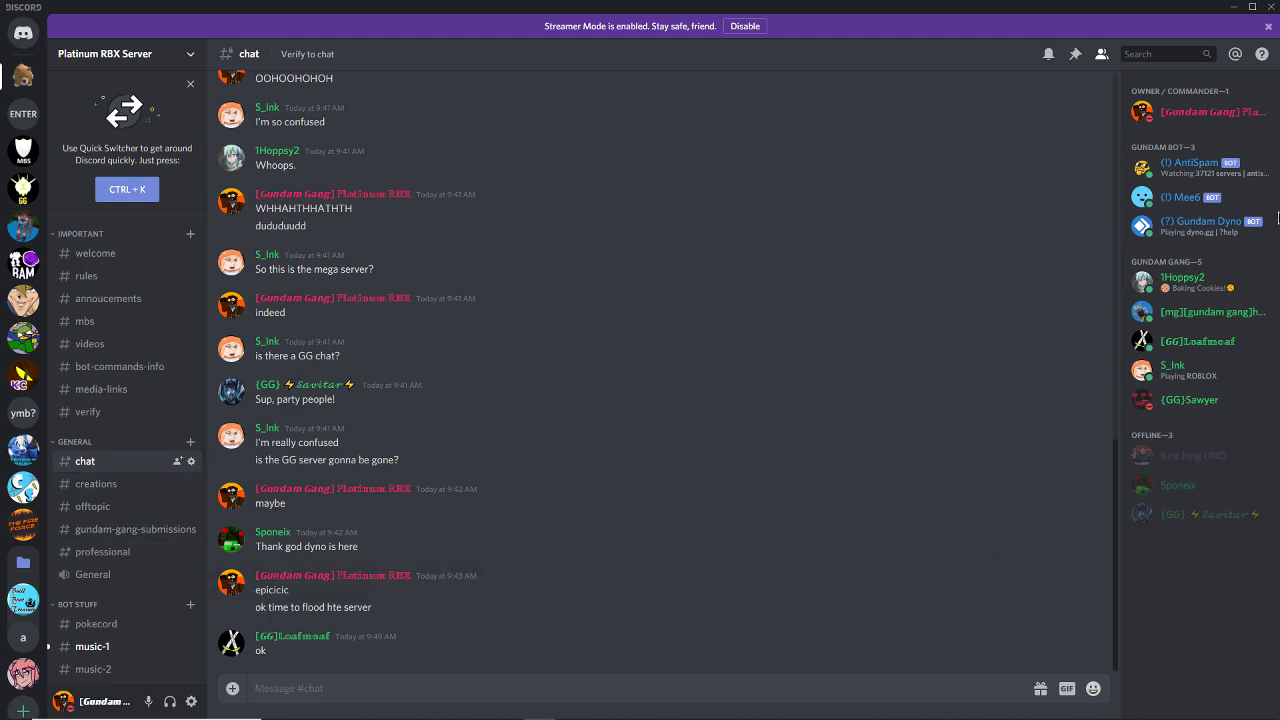
- Give the Gundam Gang member the Godlike Builder role, then switch to the professional channel
click(1212, 312)
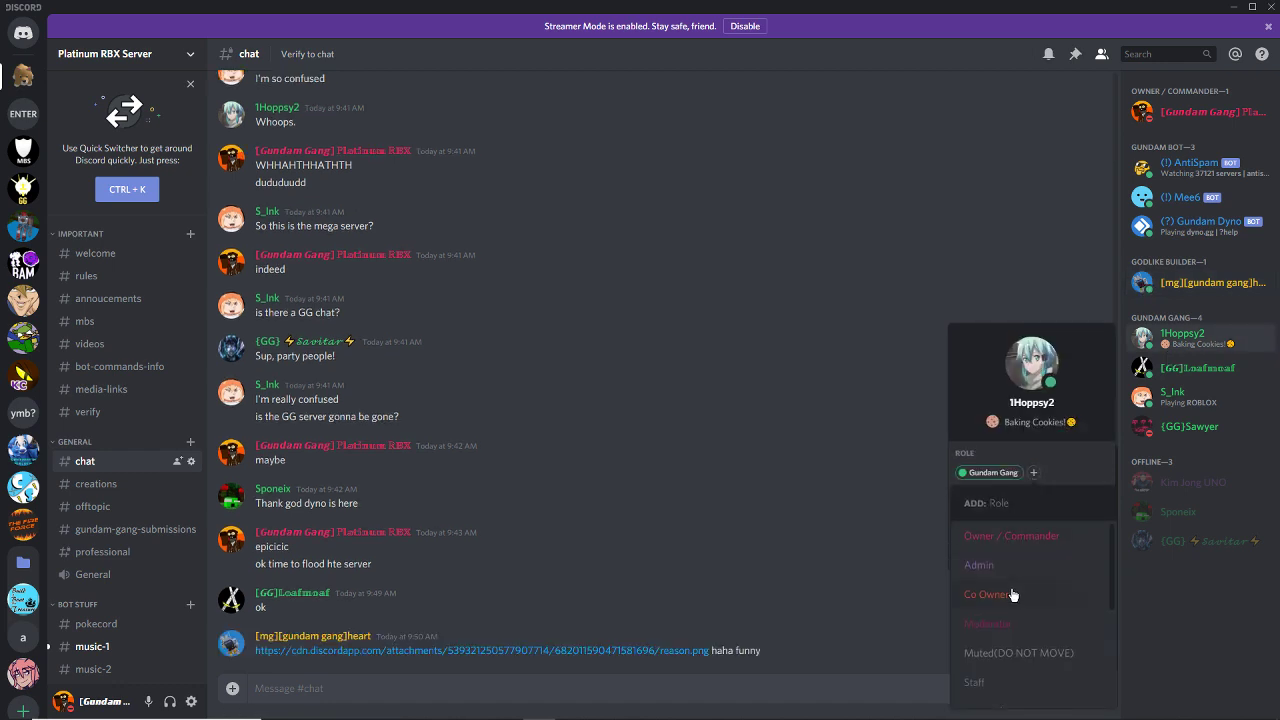
scroll(down, 3)
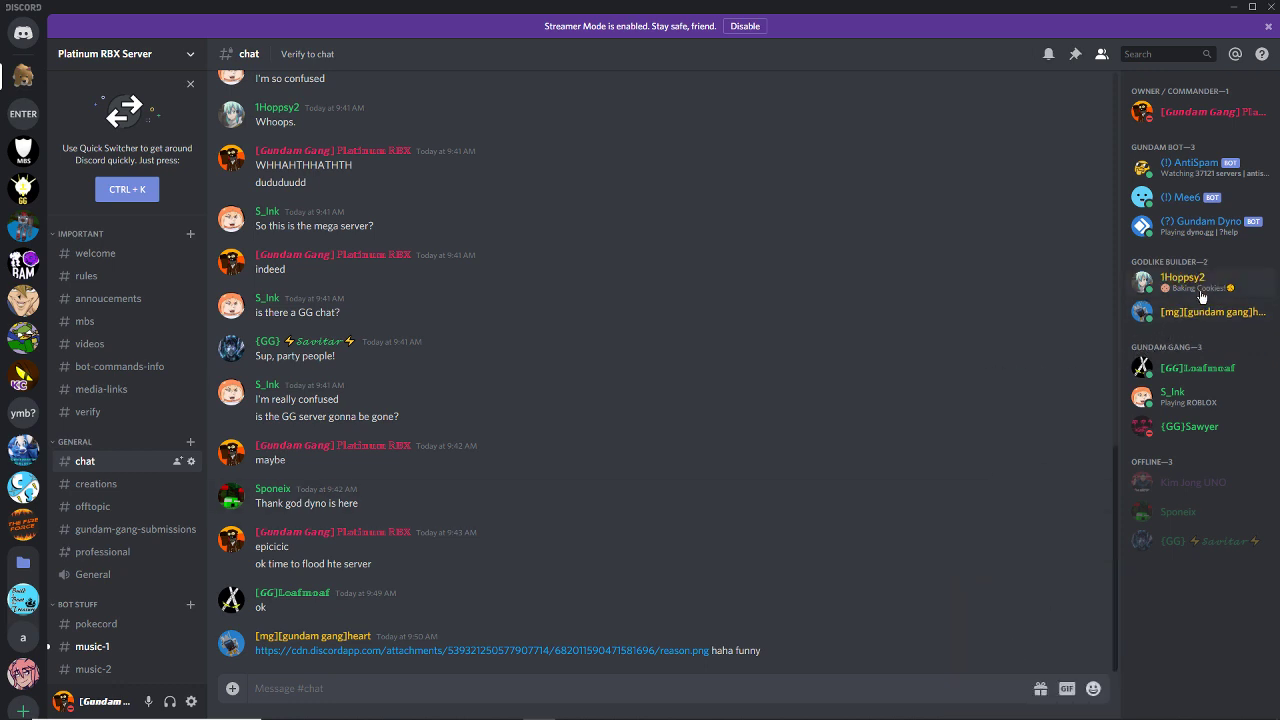
click(1184, 276)
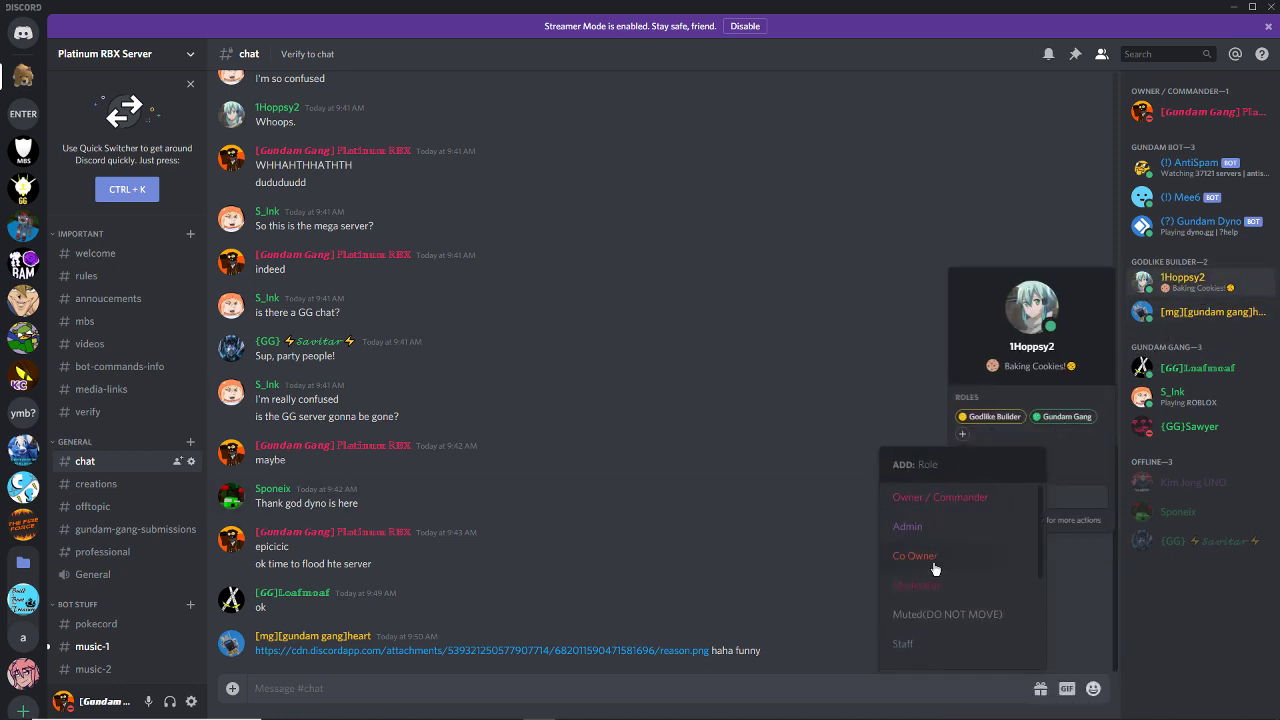
scroll(down, 3)
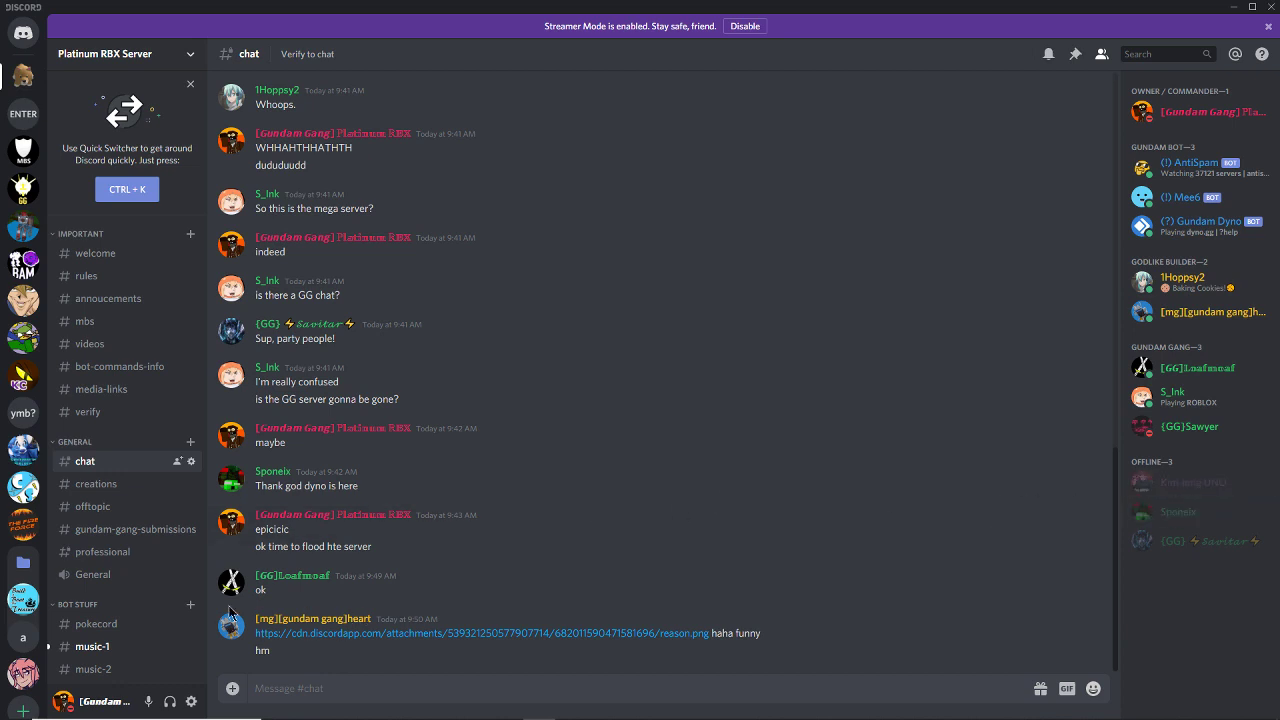
click(102, 552)
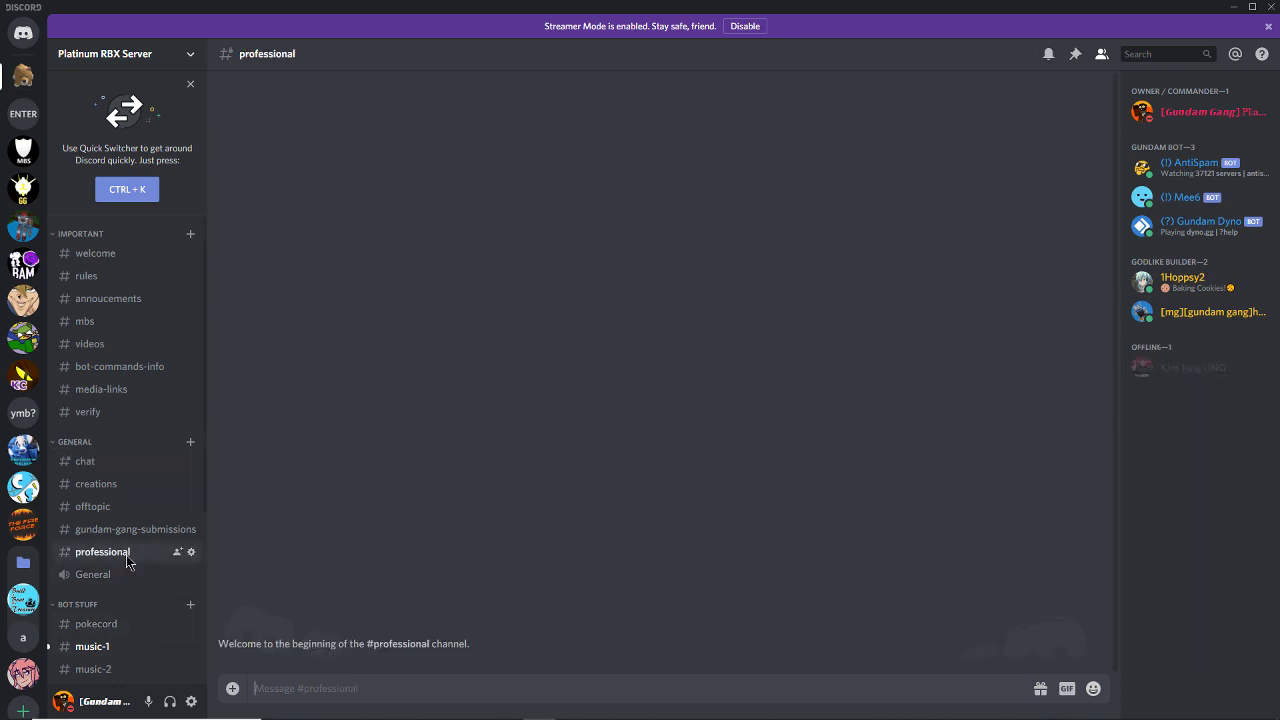
scroll(down, 3)
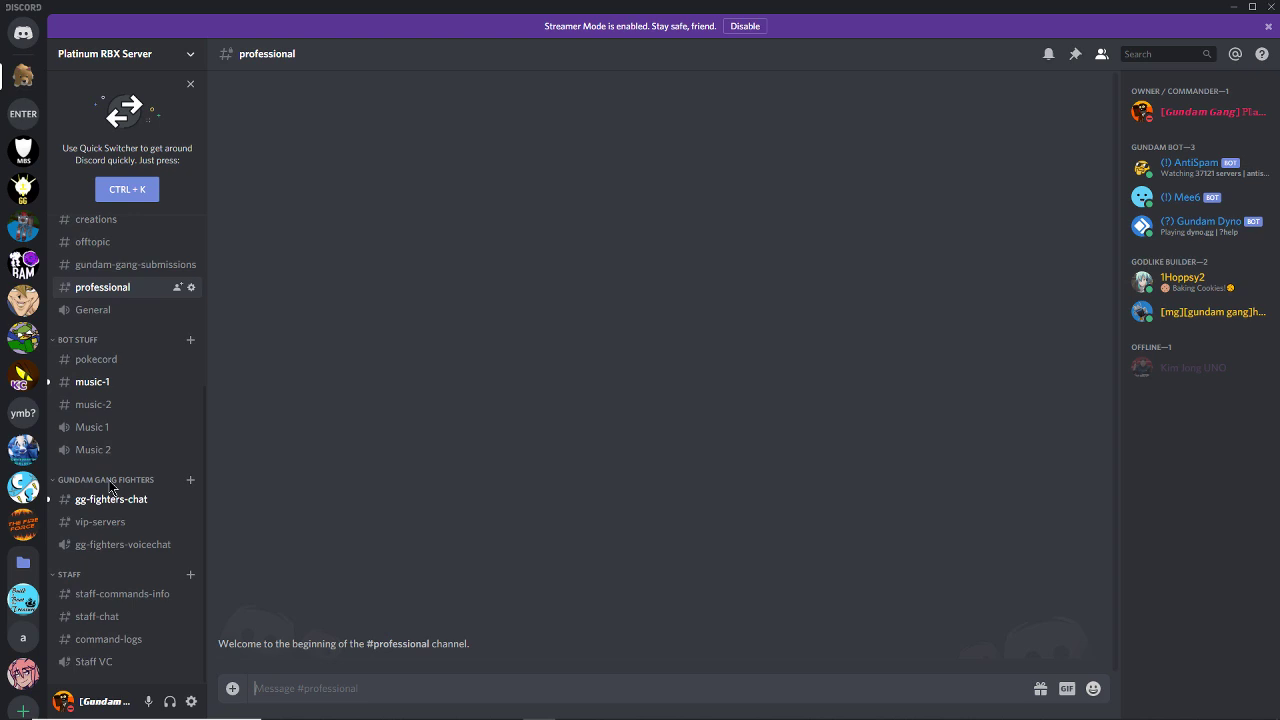
click(96, 360)
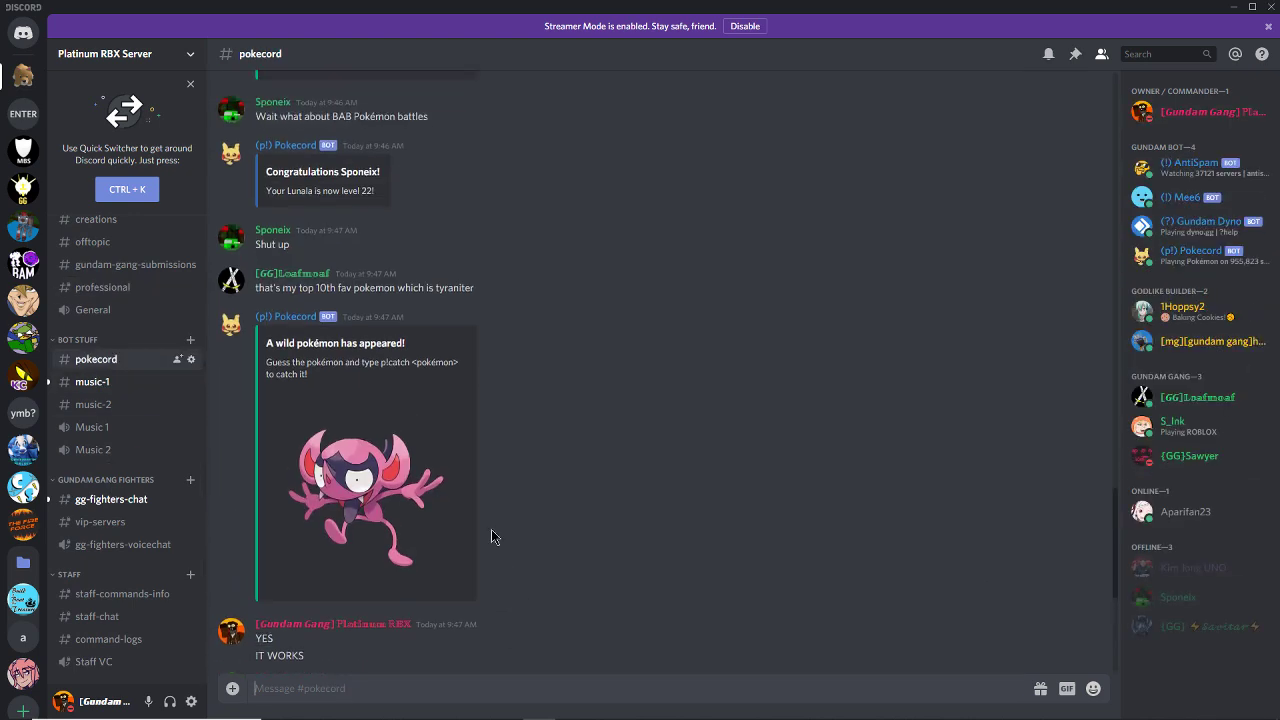
scroll(up, 3)
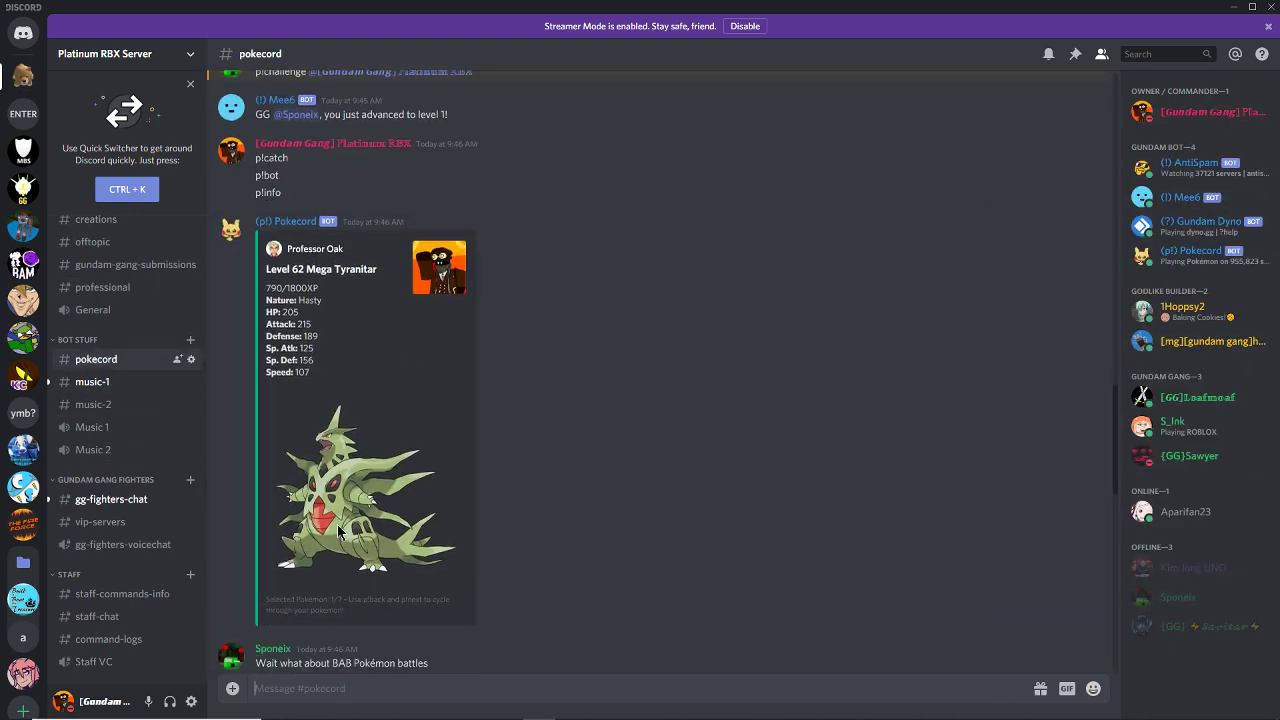
mouse_move(396, 320)
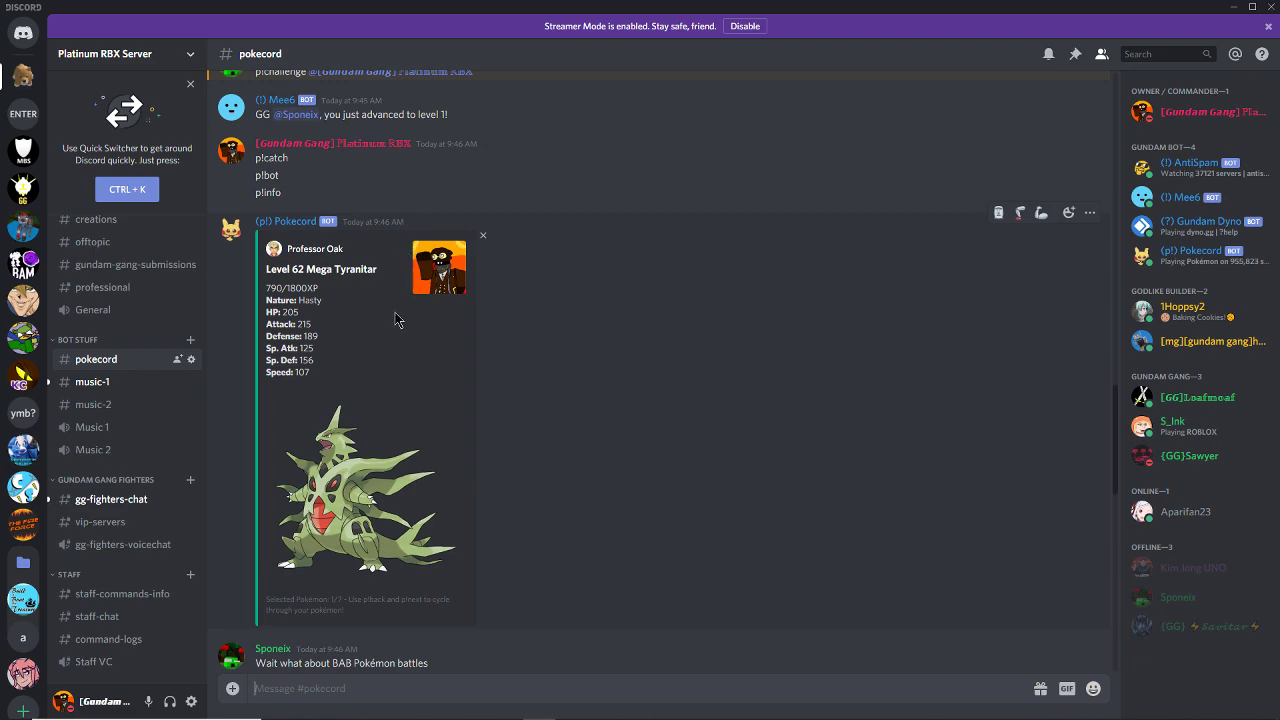
scroll(up, 3)
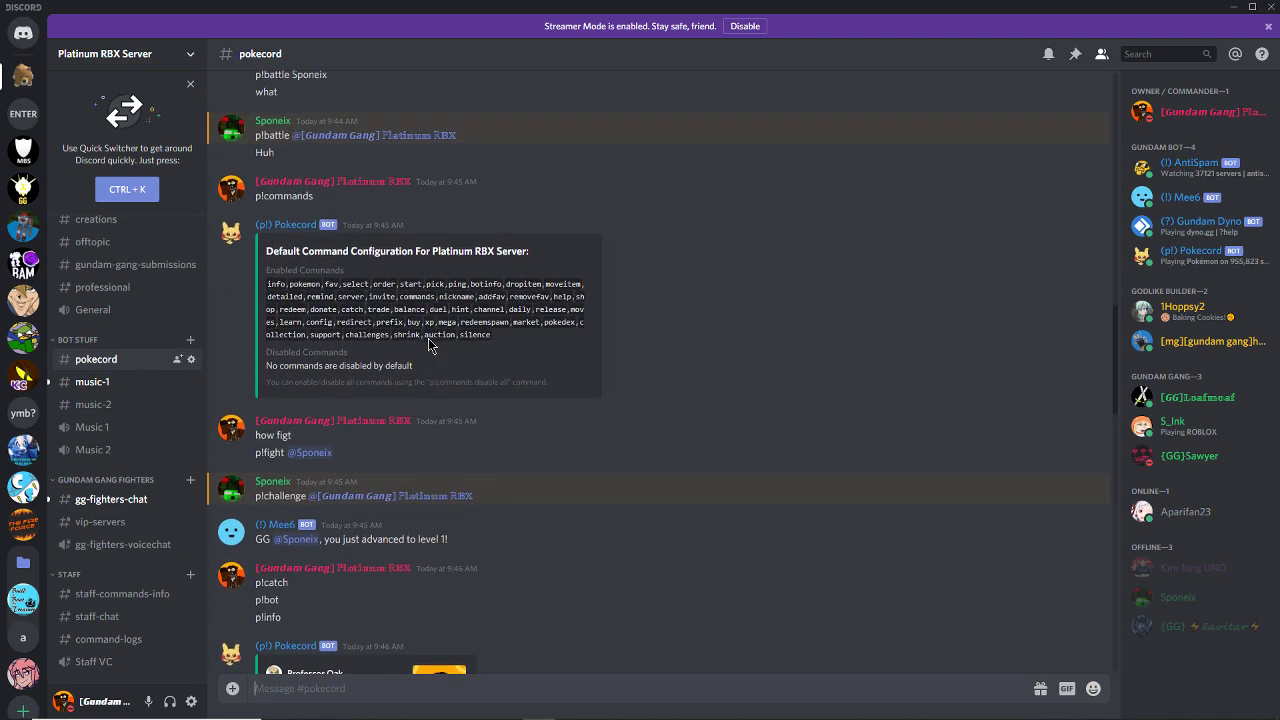
scroll(up, 3)
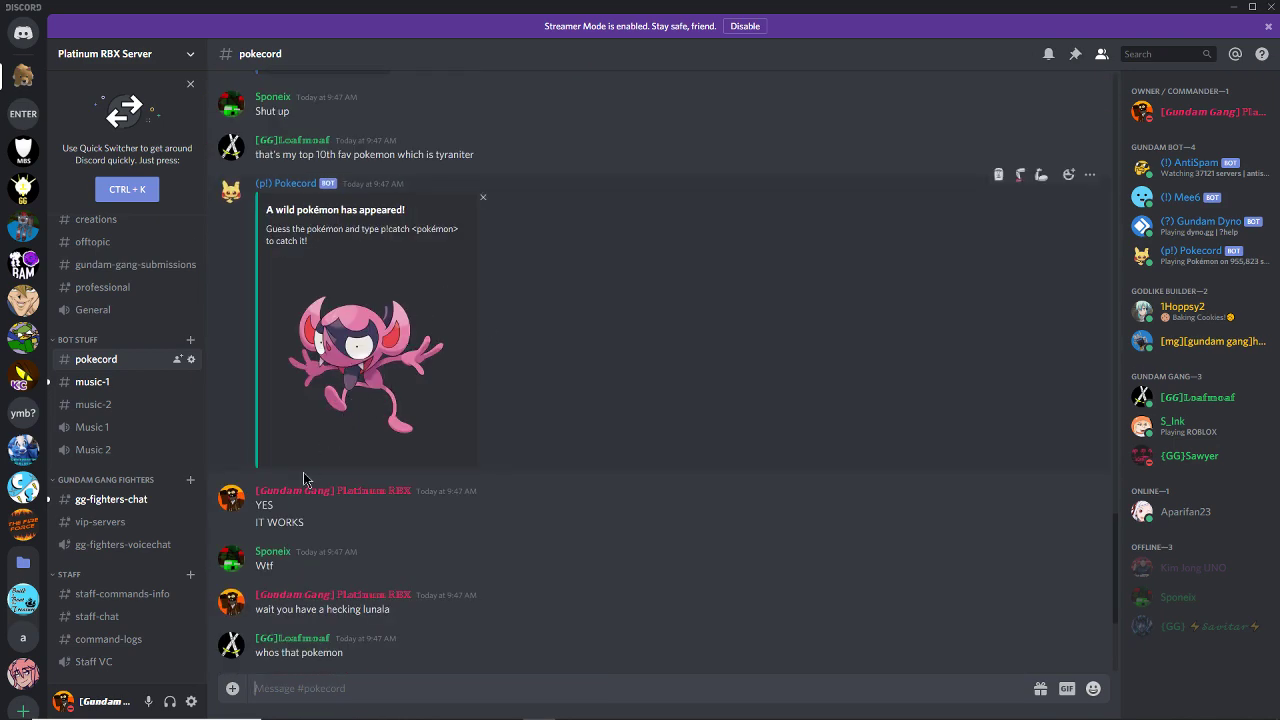
scroll(down, 3)
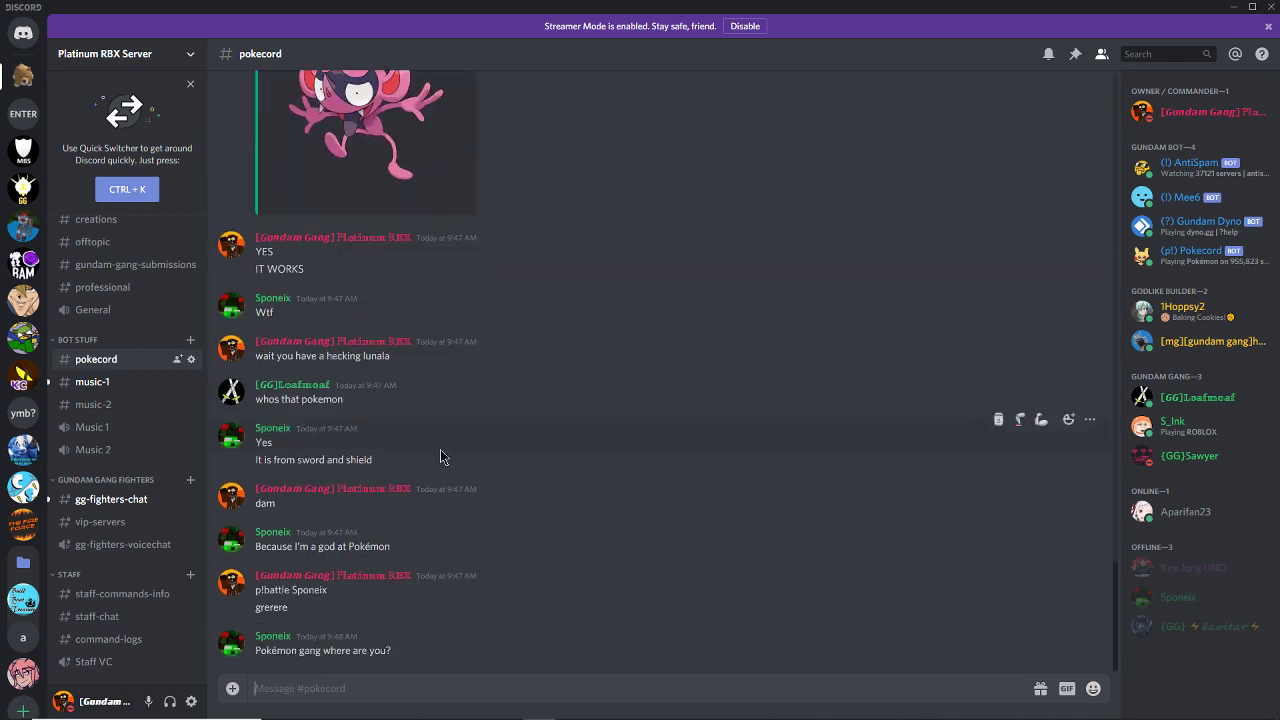
mouse_move(466, 510)
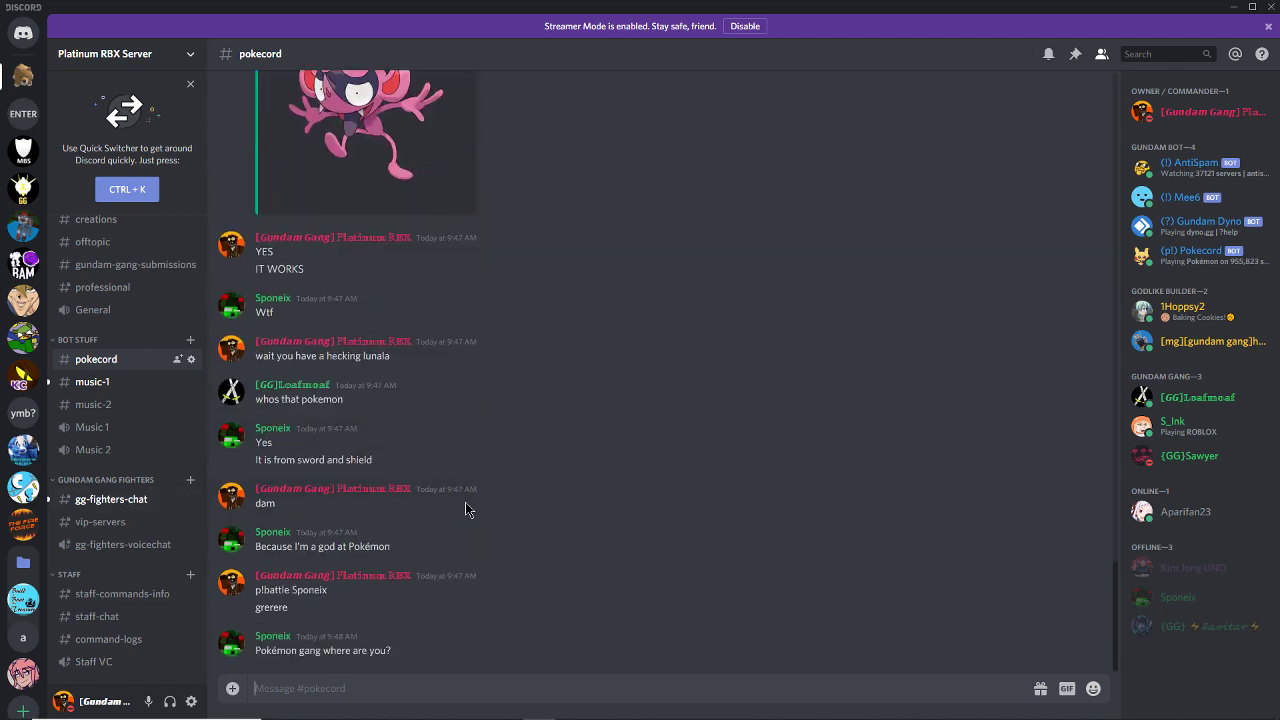
mouse_move(142, 428)
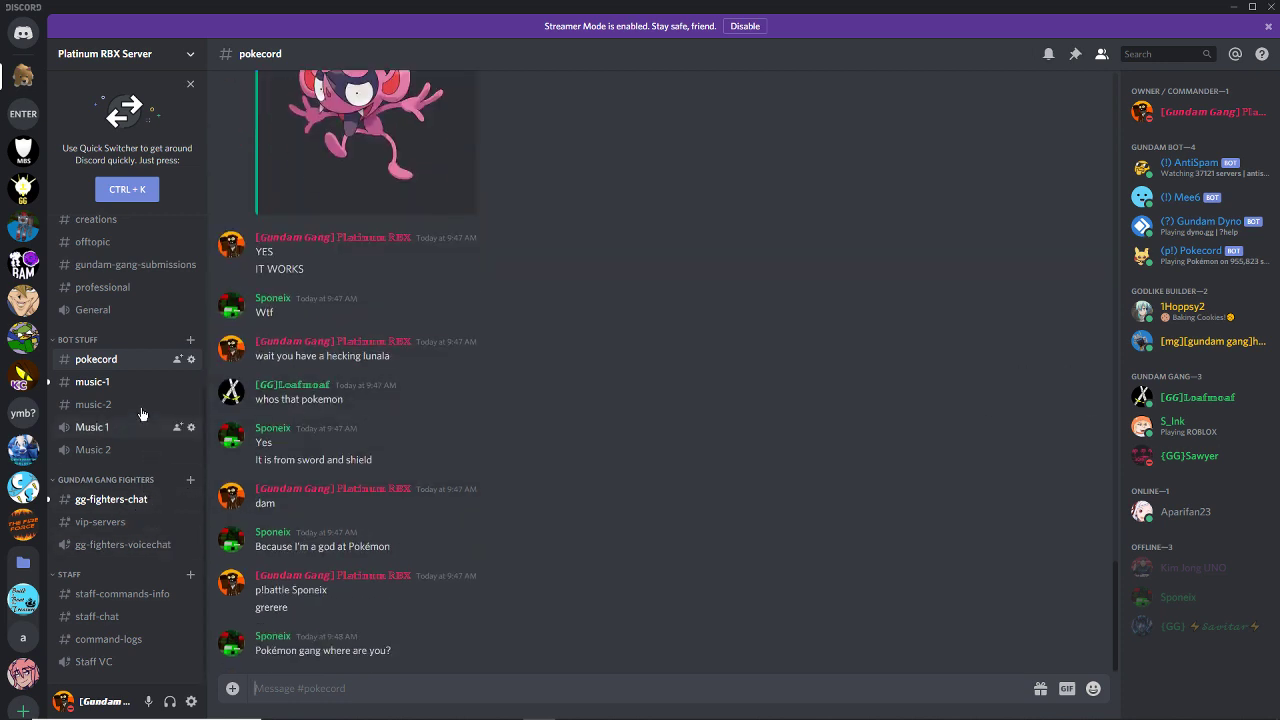
- Switch to the music-1 channel and view the role-less online member's profile card
click(92, 380)
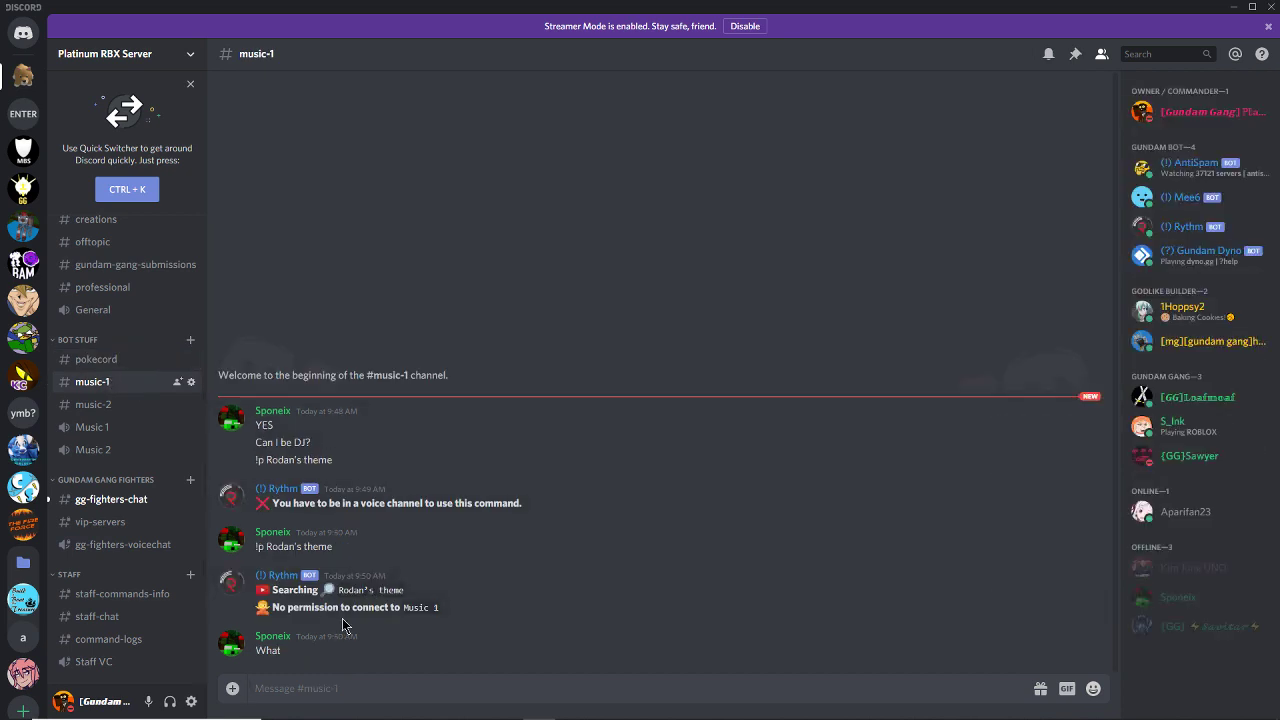
mouse_move(344, 608)
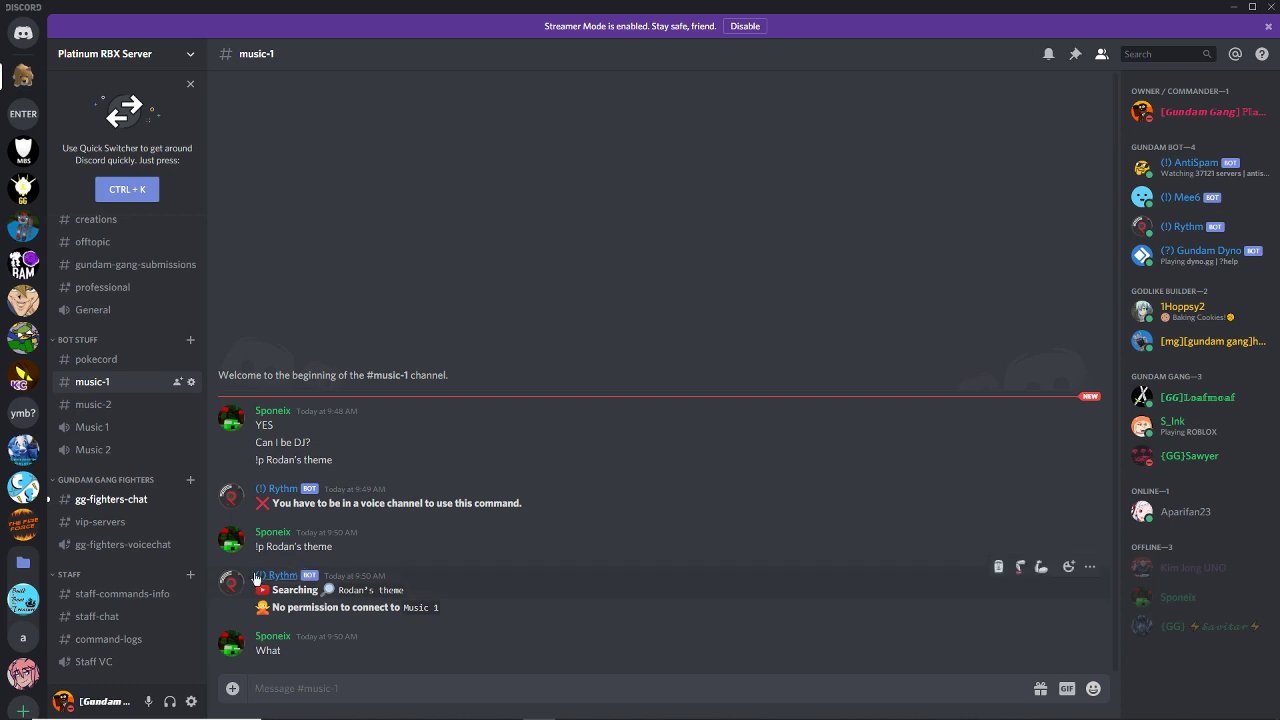
mouse_move(192, 382)
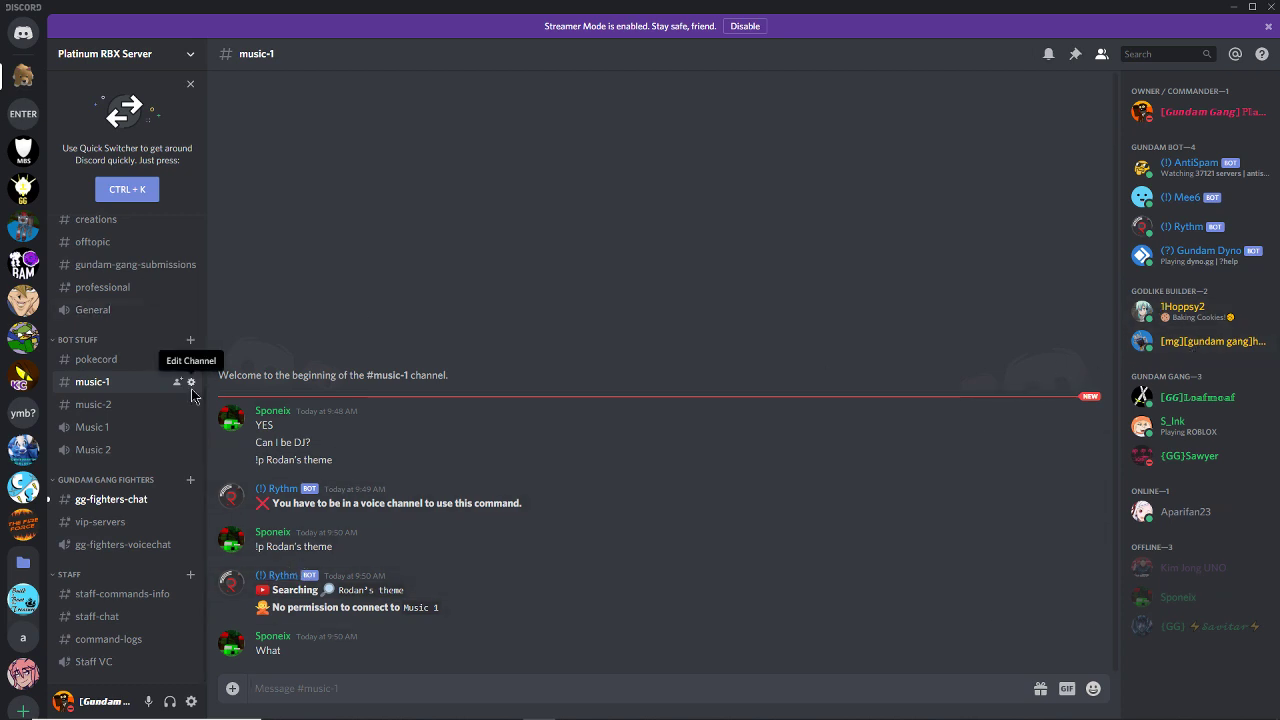
mouse_move(184, 428)
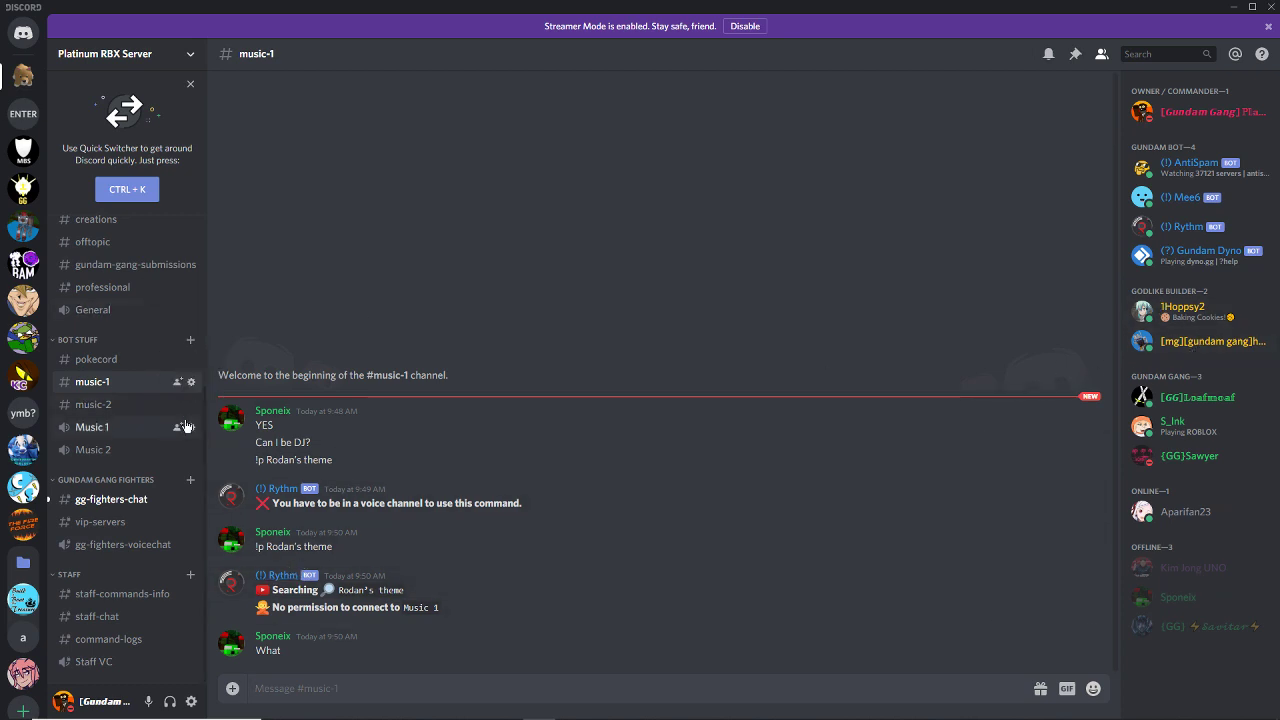
mouse_move(112, 500)
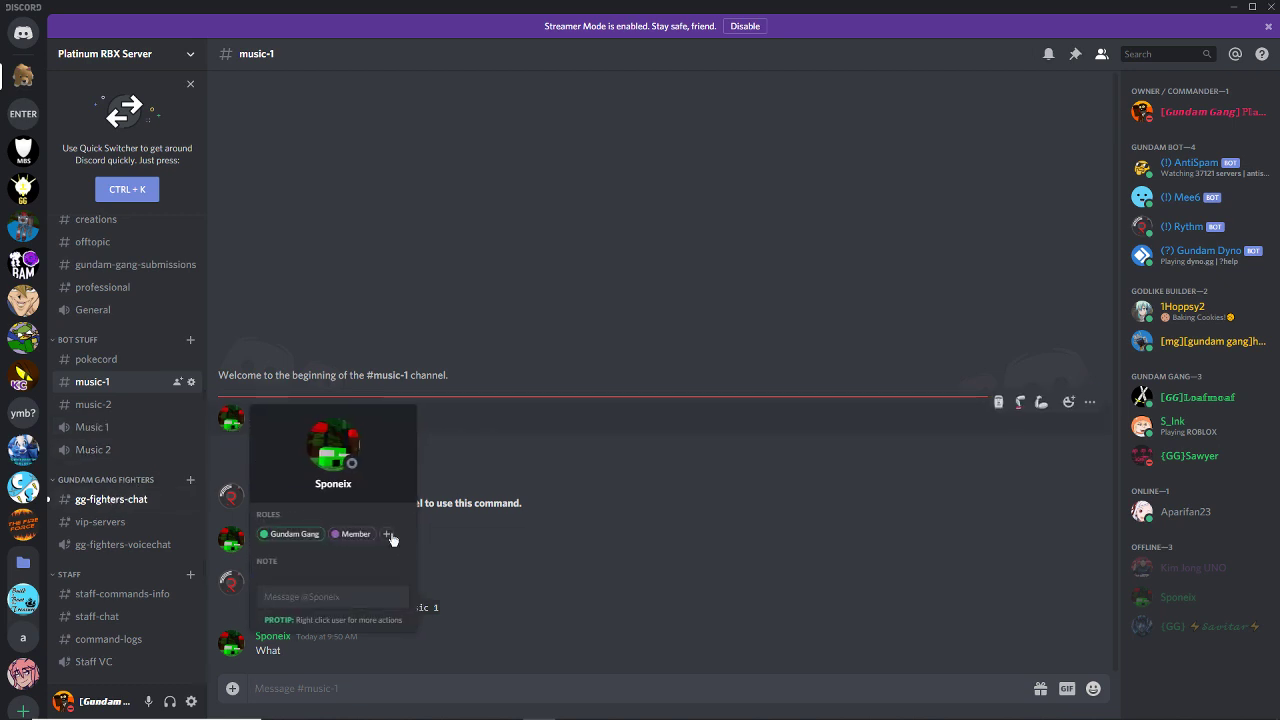
click(388, 532)
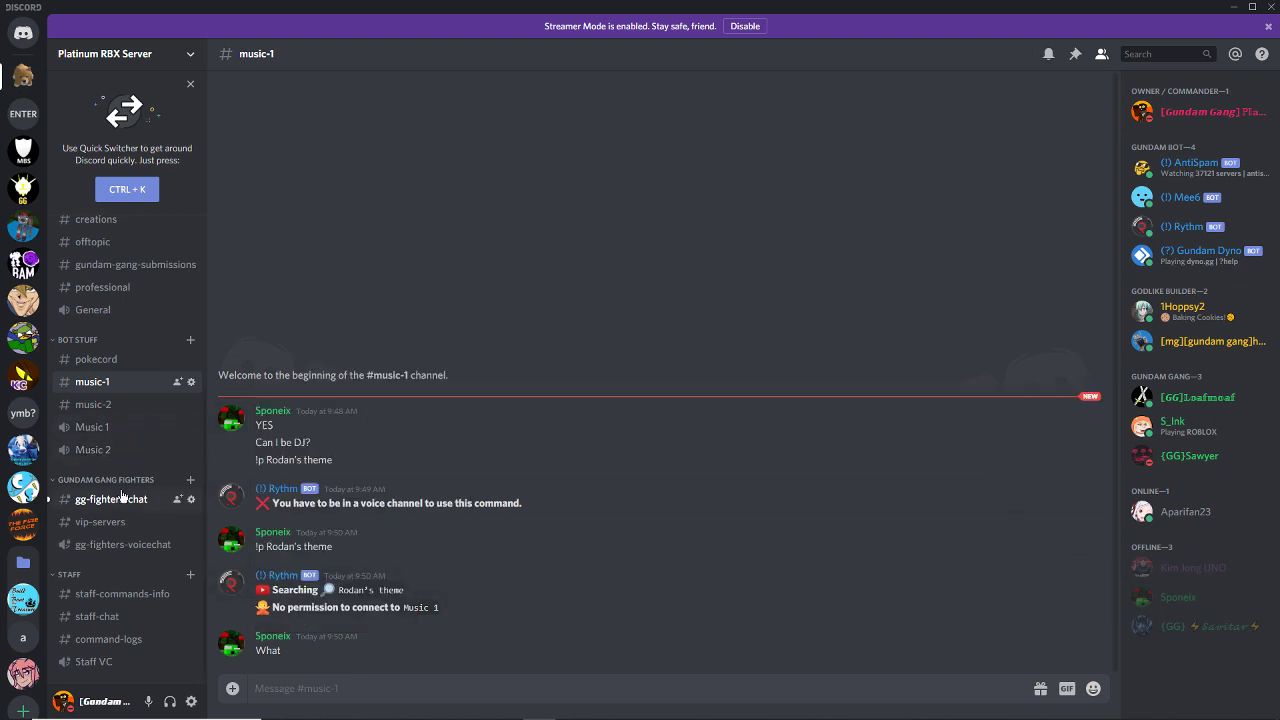
mouse_move(122, 500)
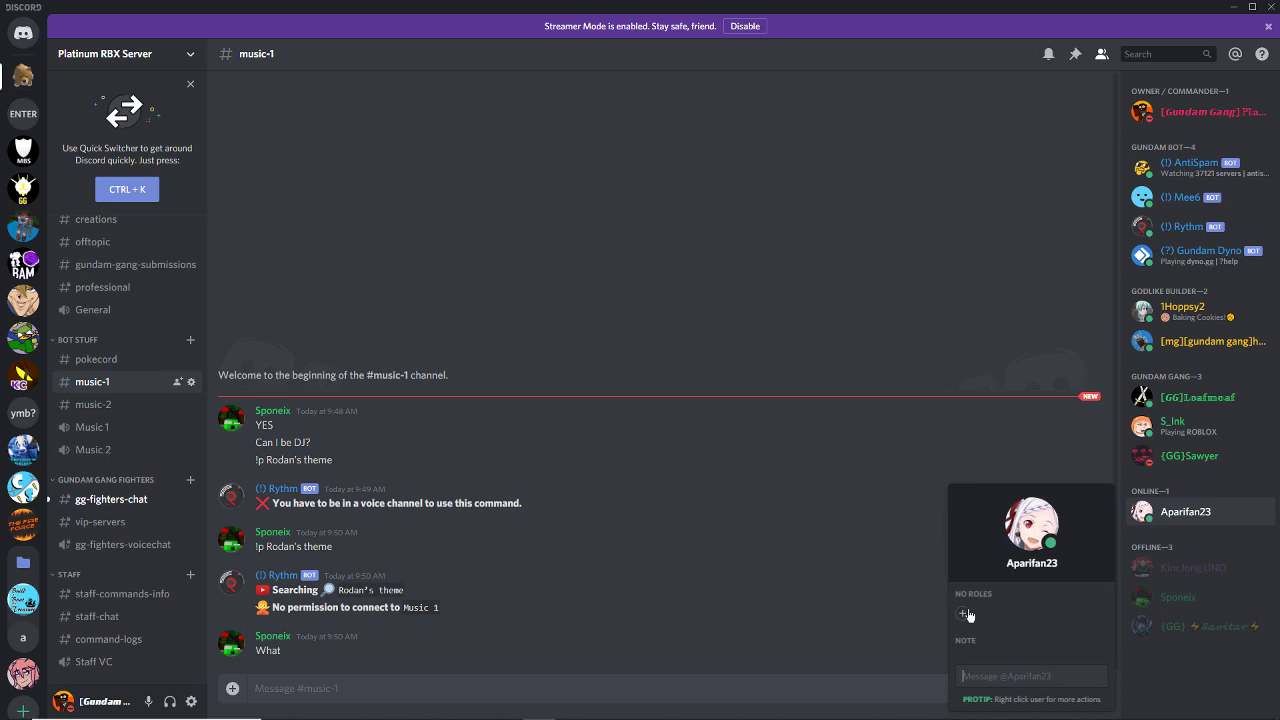
- Assign the role-less member the Gundam Gang and Godlike Builder roles
click(962, 614)
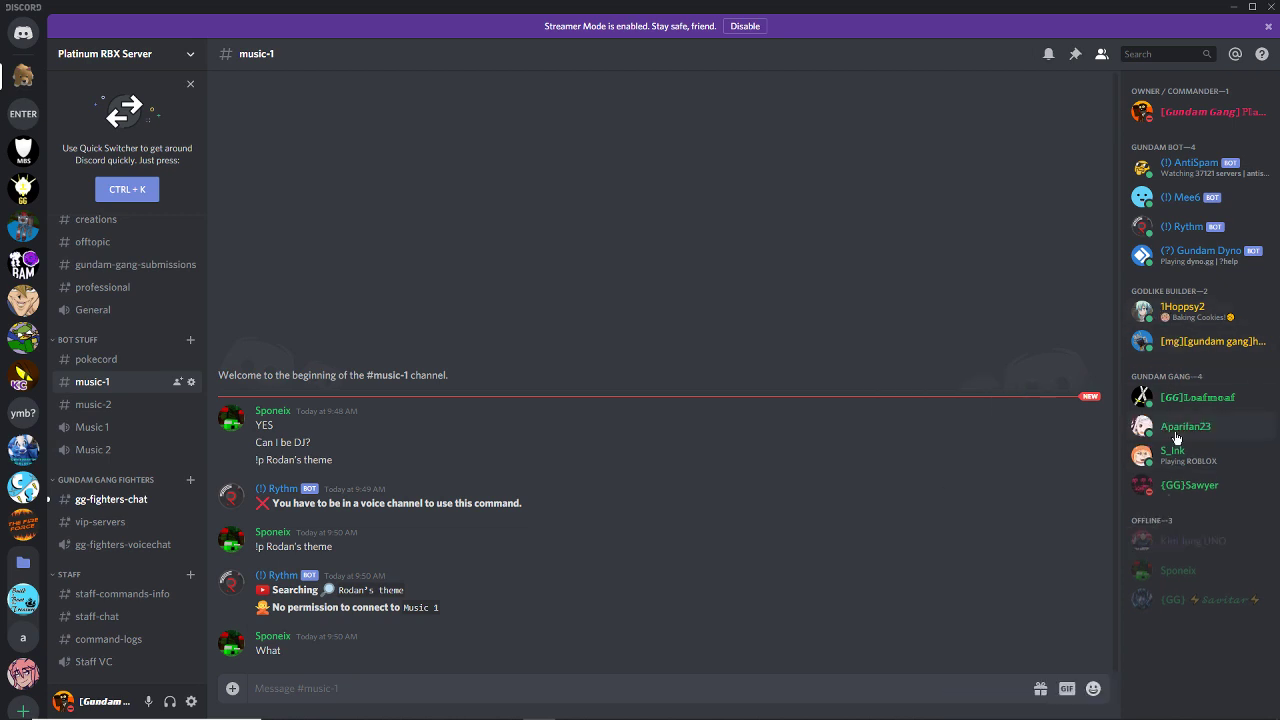
click(1184, 426)
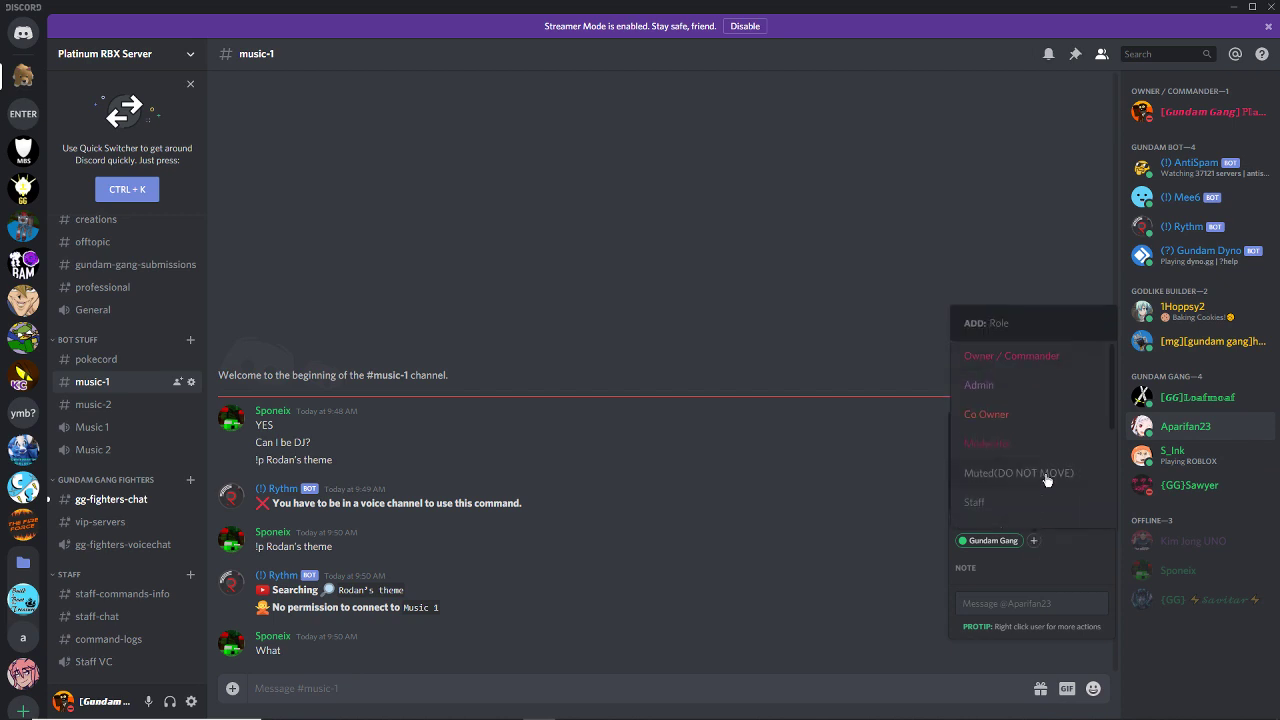
scroll(down, 3)
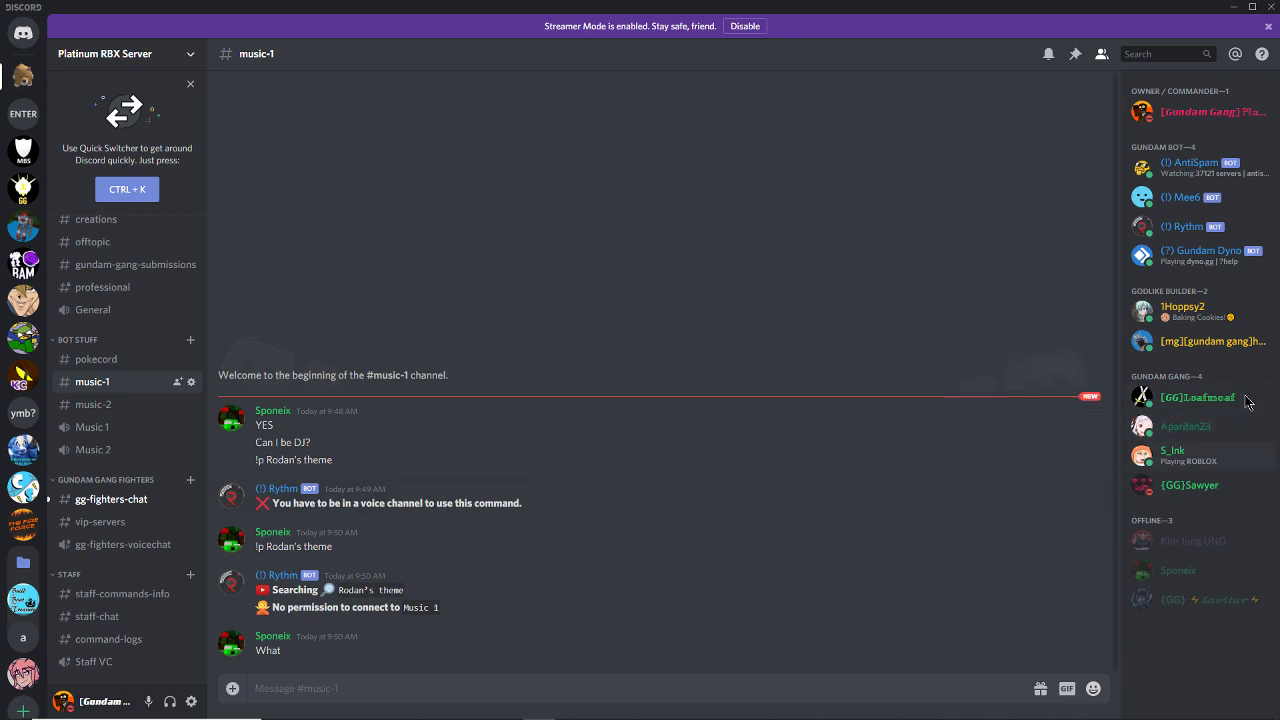
click(1184, 426)
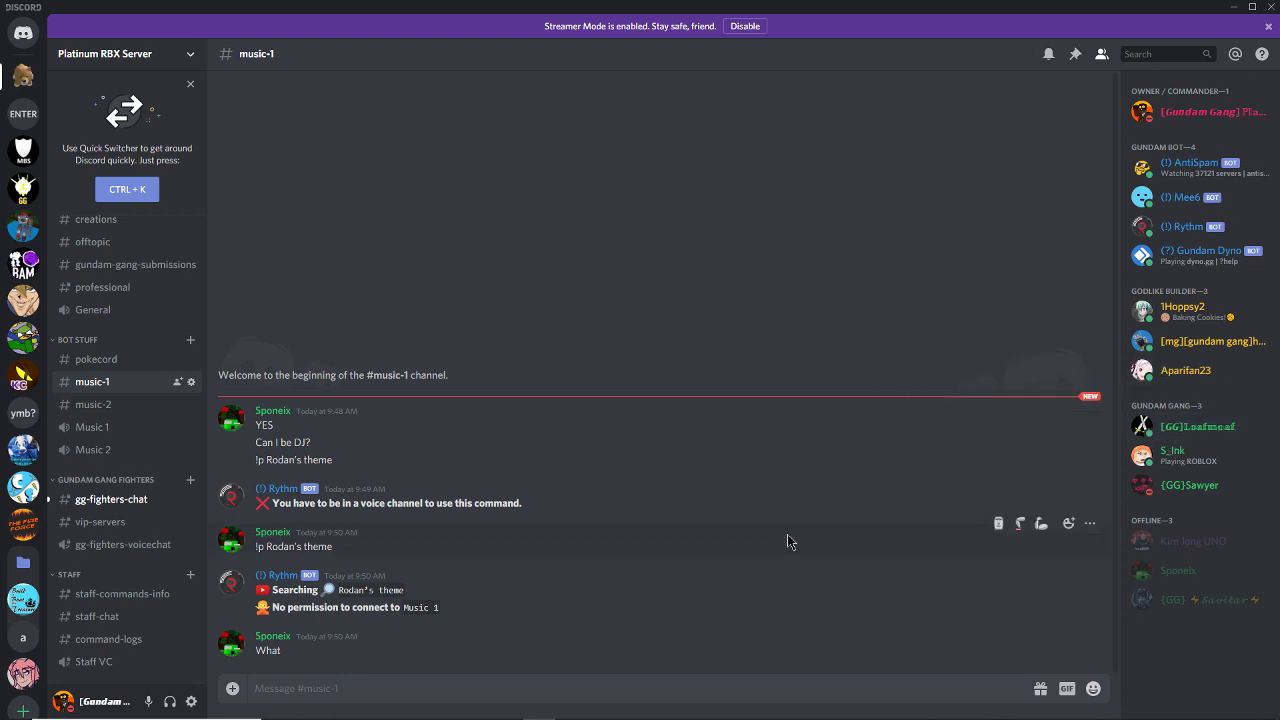
mouse_move(100, 520)
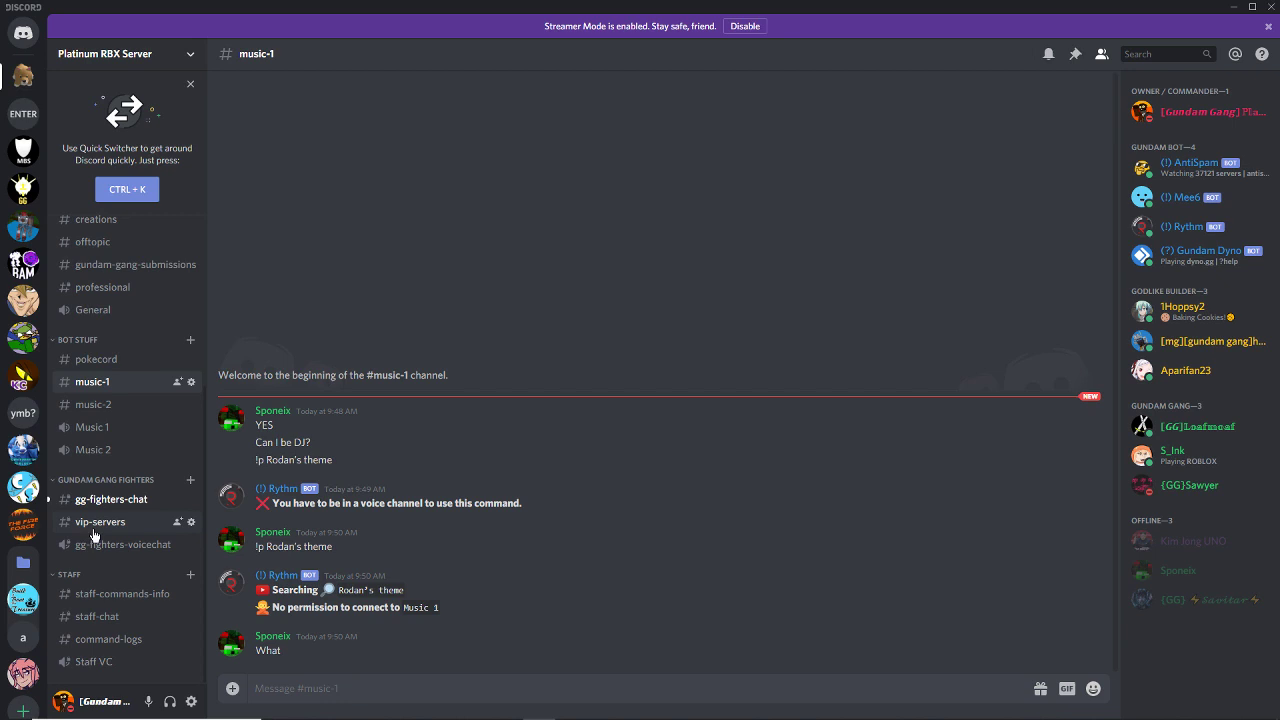
- Visit the vip-servers, staff-chat and command-logs channels, then return to chat
click(100, 520)
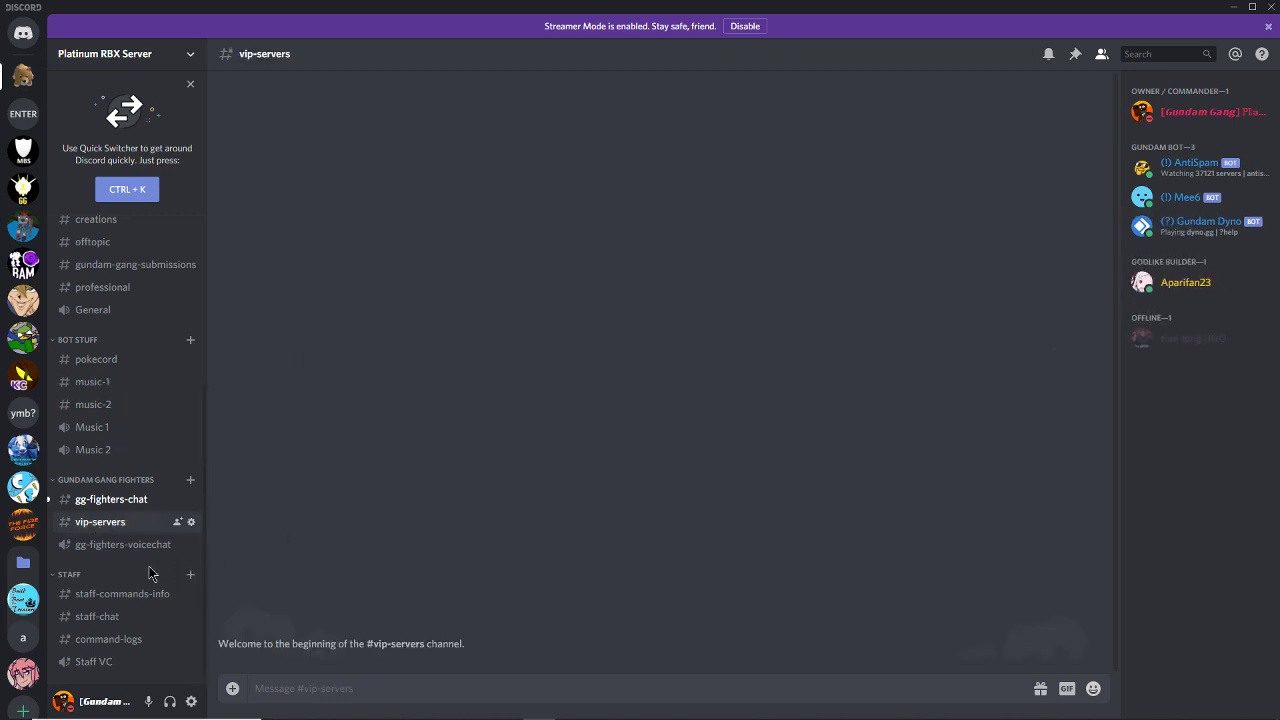
click(96, 616)
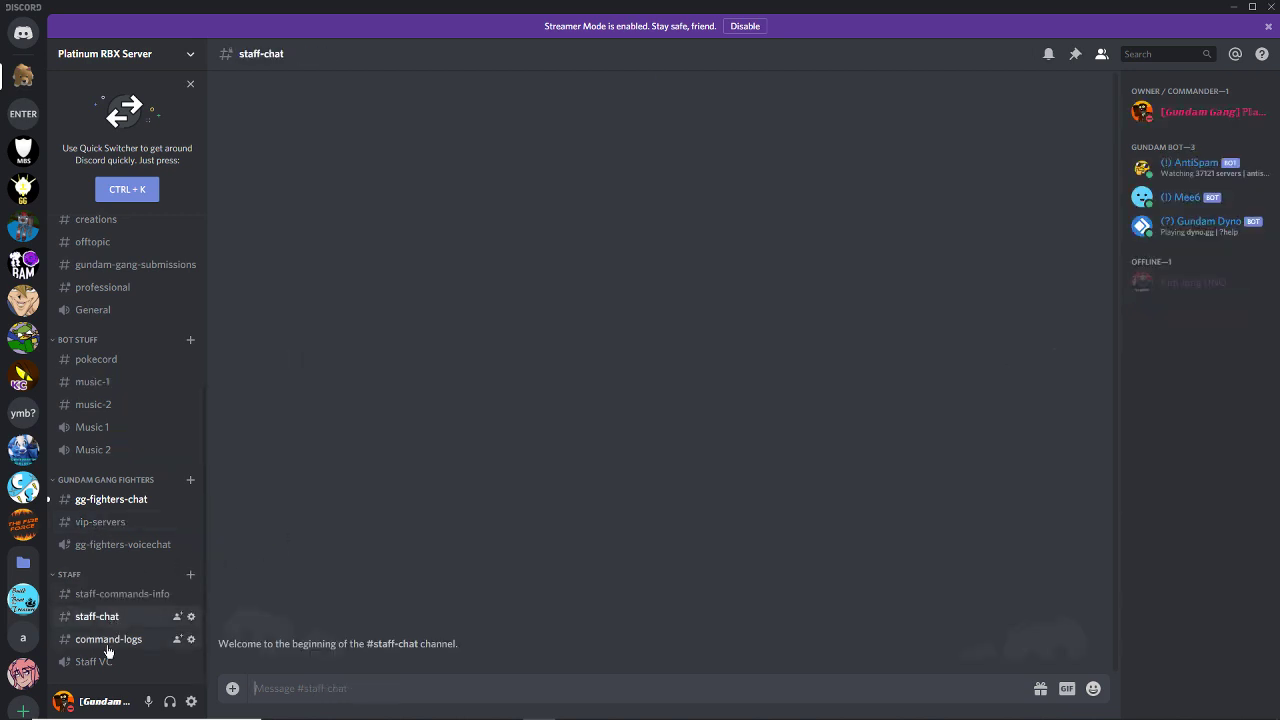
click(108, 640)
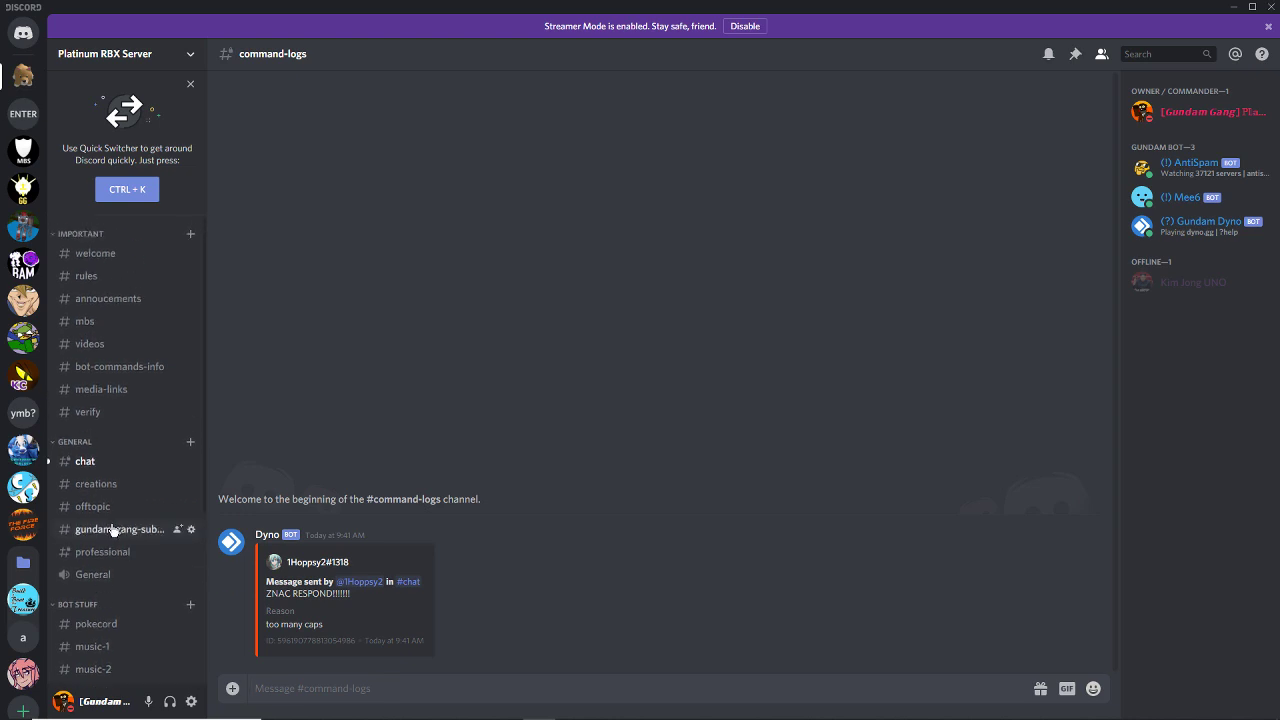
click(84, 460)
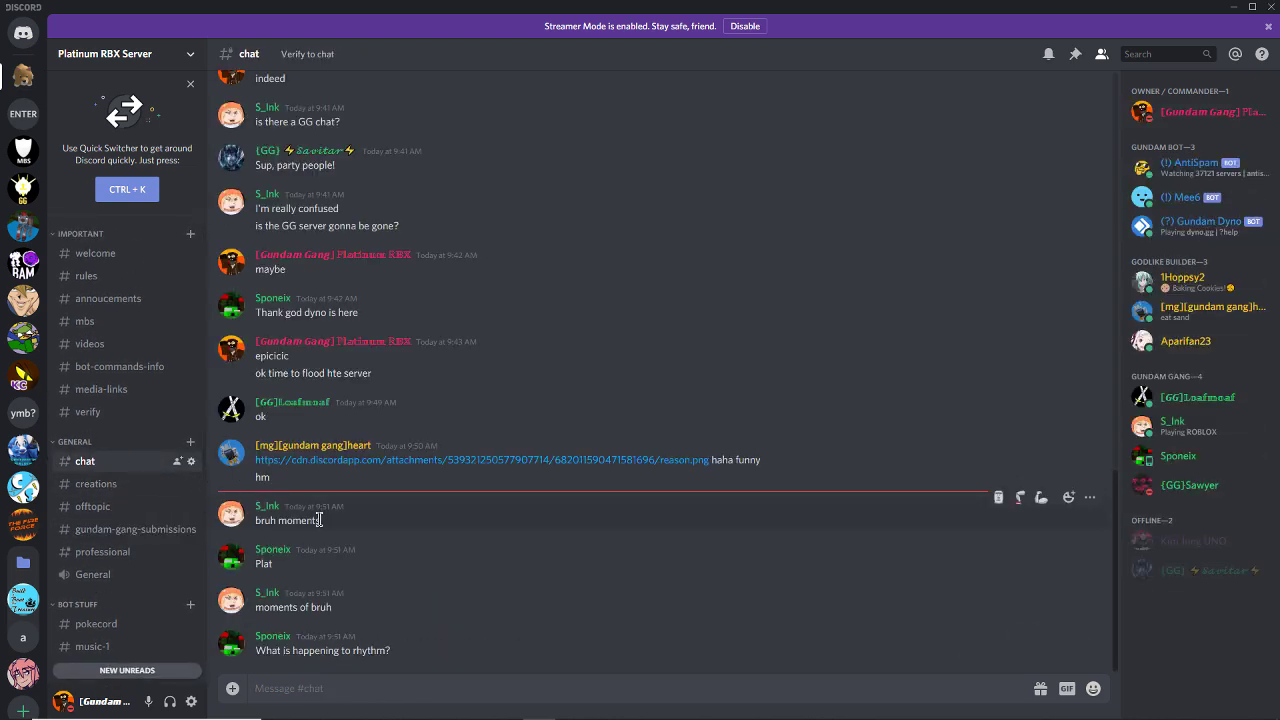
mouse_move(390, 584)
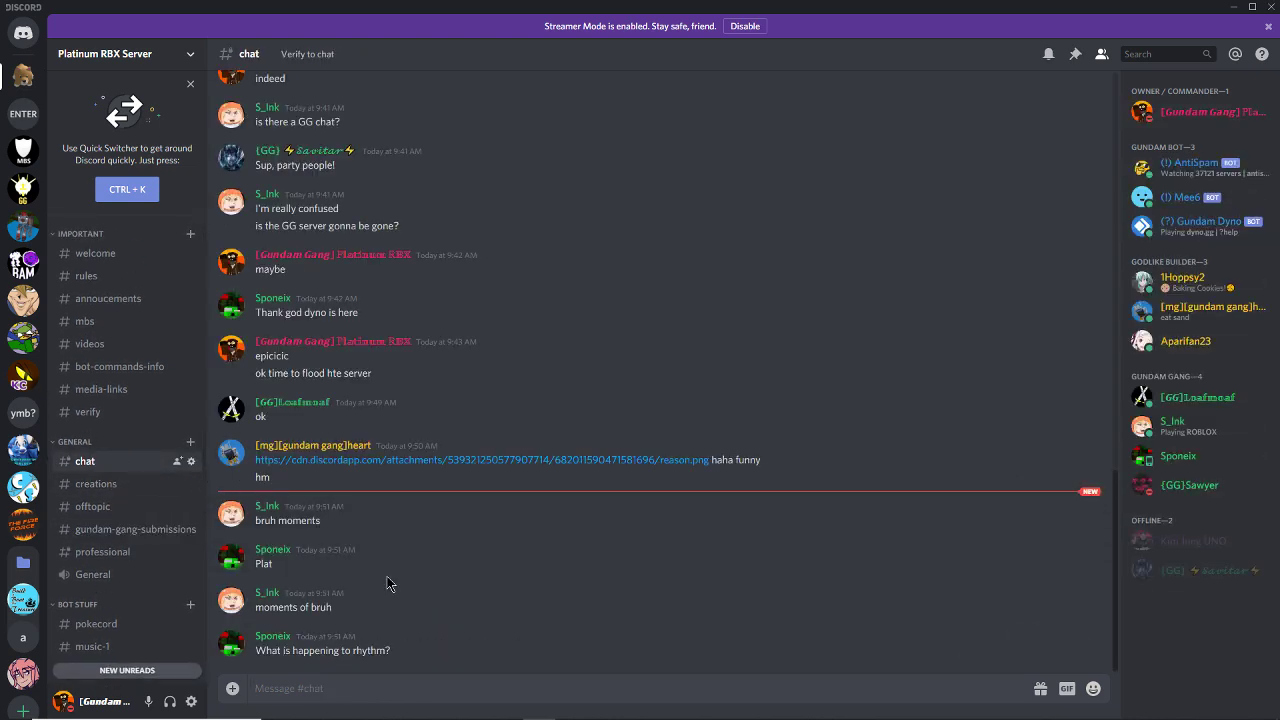